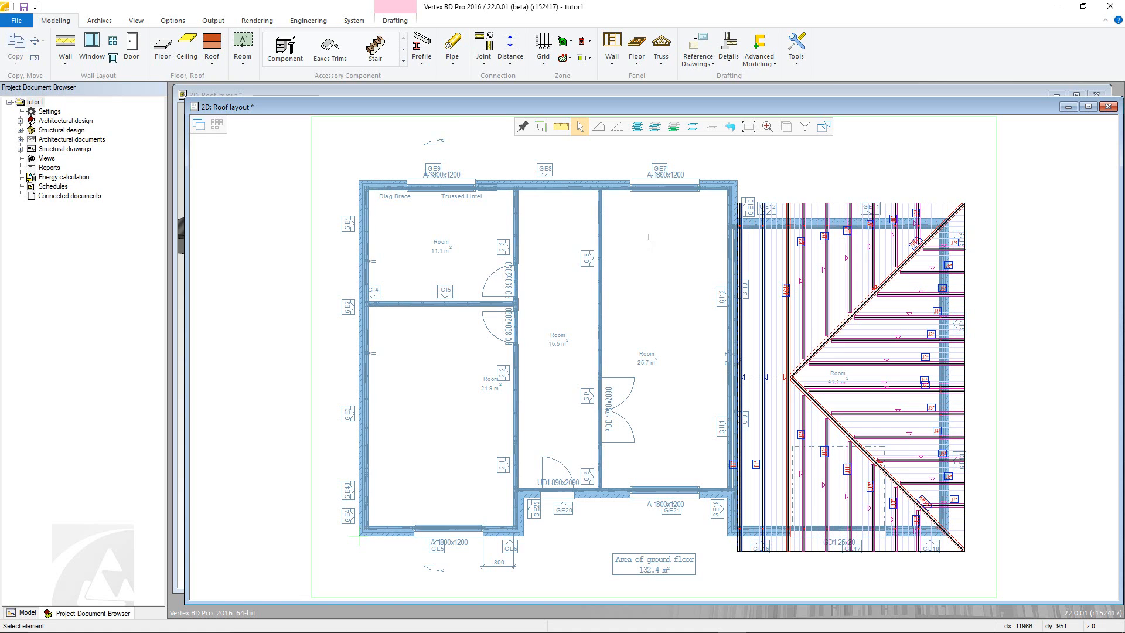
pyautogui.moveTo(329, 49)
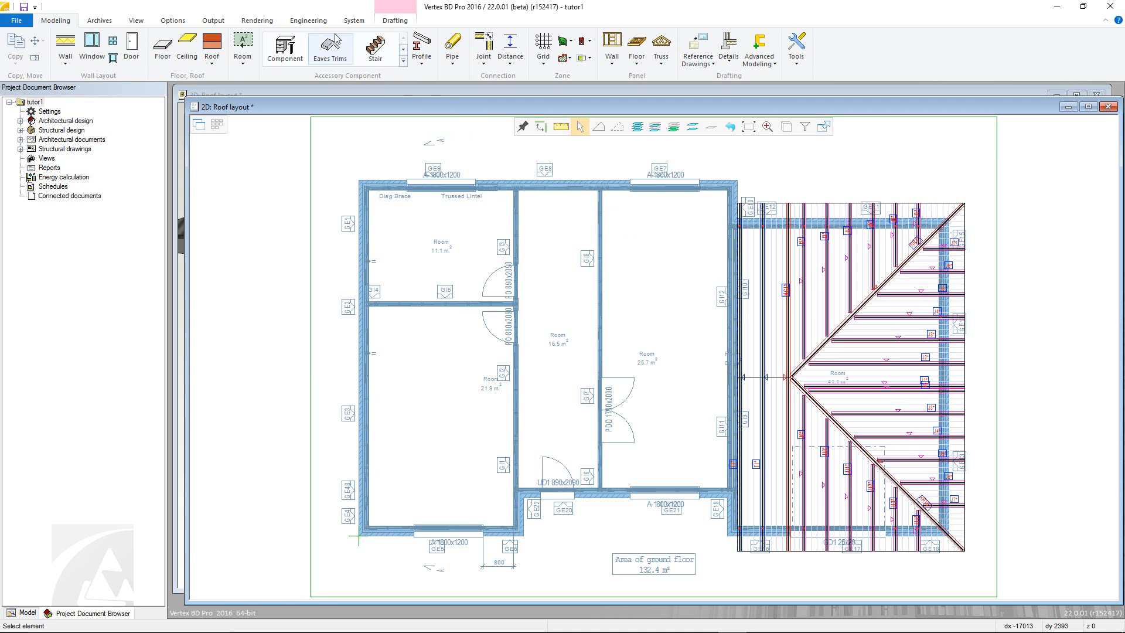
# Start Connection Details from the Engineering tab to bring up the Direct Screw Joint settings.
pyautogui.click(308, 20)
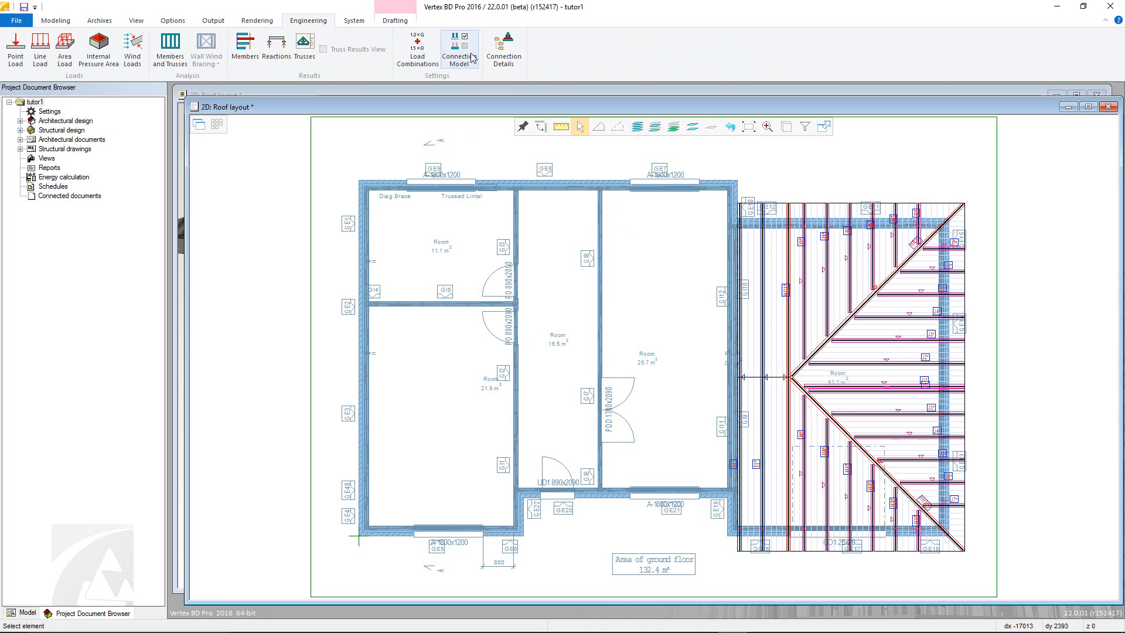
pyautogui.moveTo(502, 48)
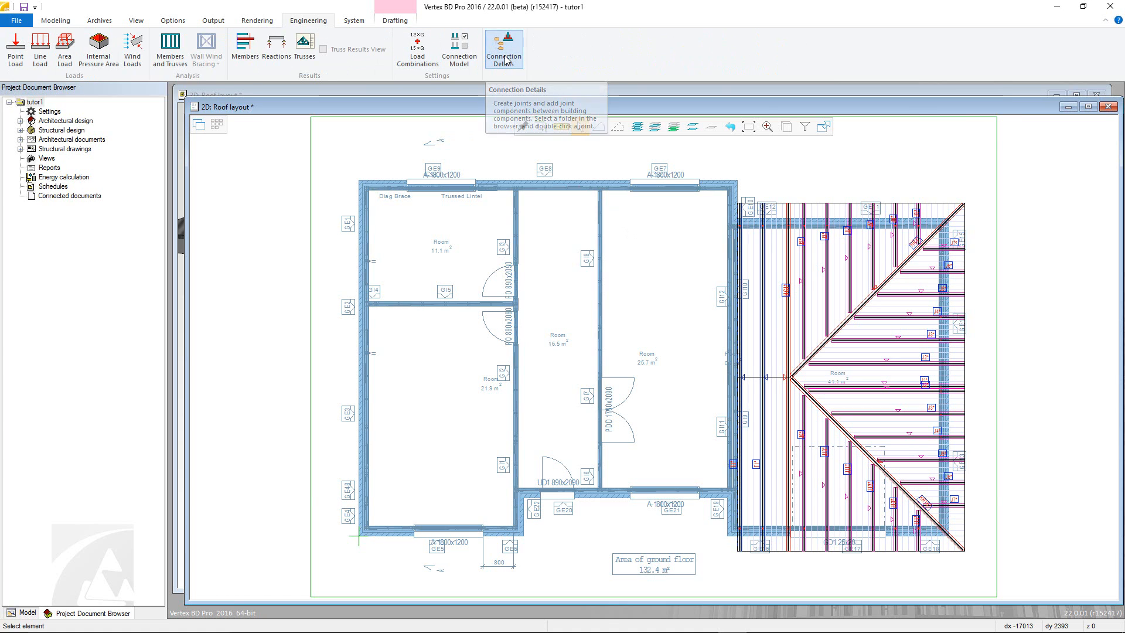
pyautogui.click(503, 48)
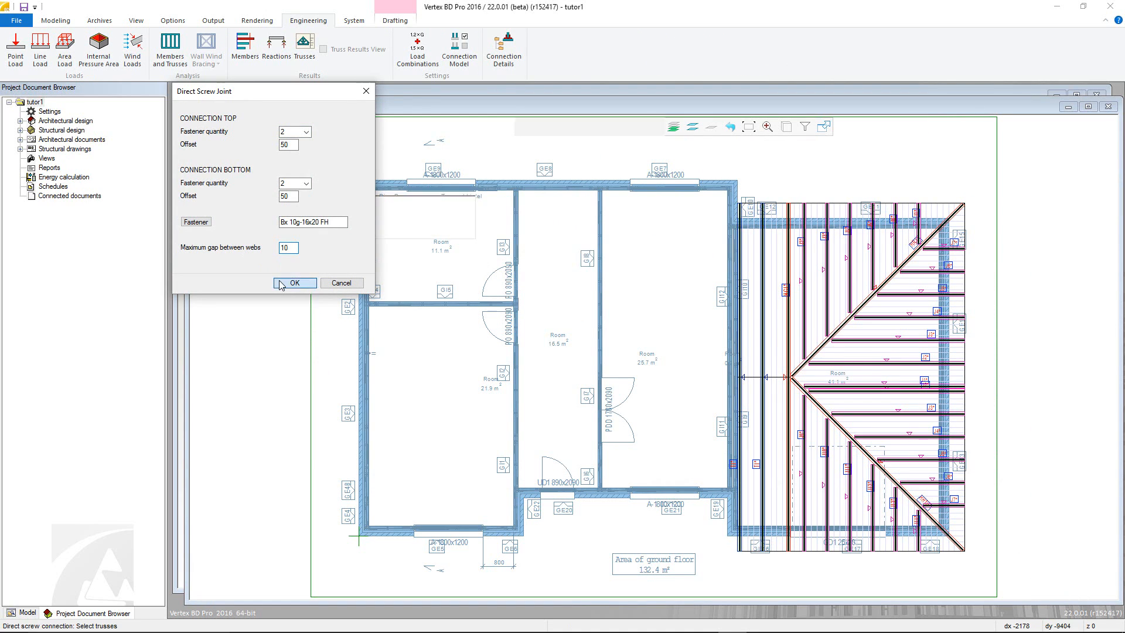
# Accept the screw joint settings, adding 54 joints, and dismiss the joints-added message.
pyautogui.click(295, 283)
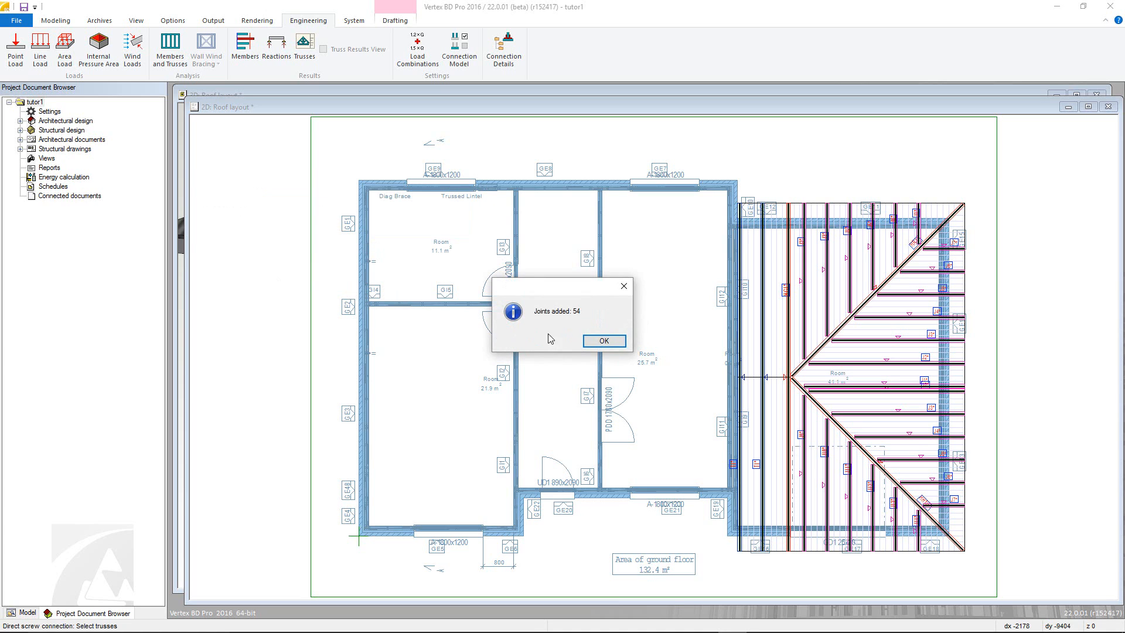
pyautogui.click(603, 340)
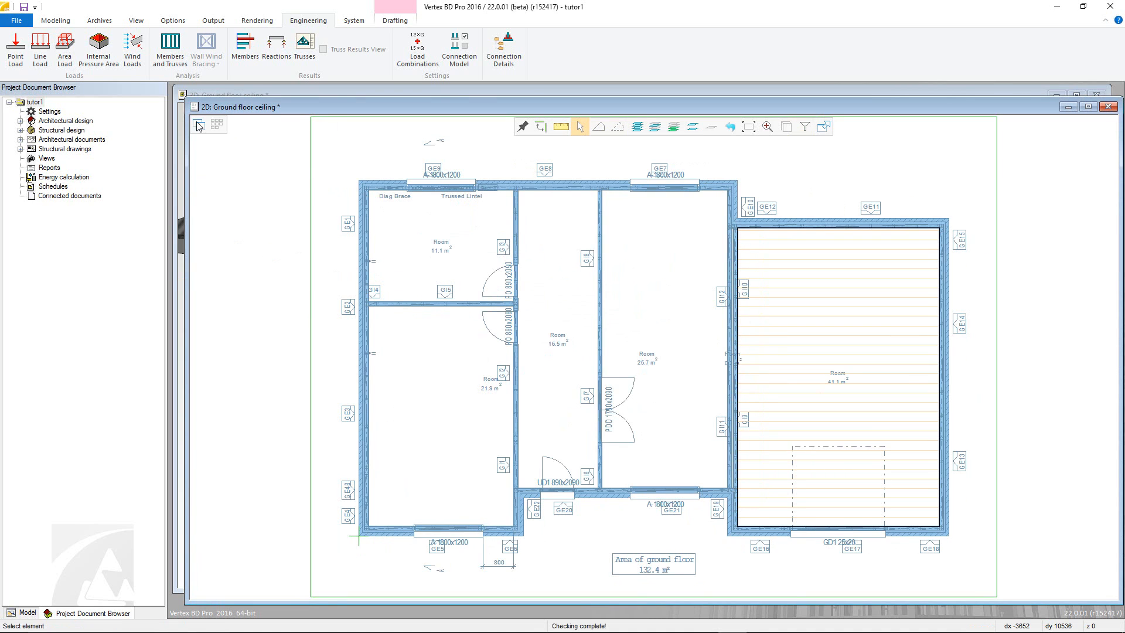
# Add automatic internal pressure areas to the building, declining manual area definition.
pyautogui.click(98, 48)
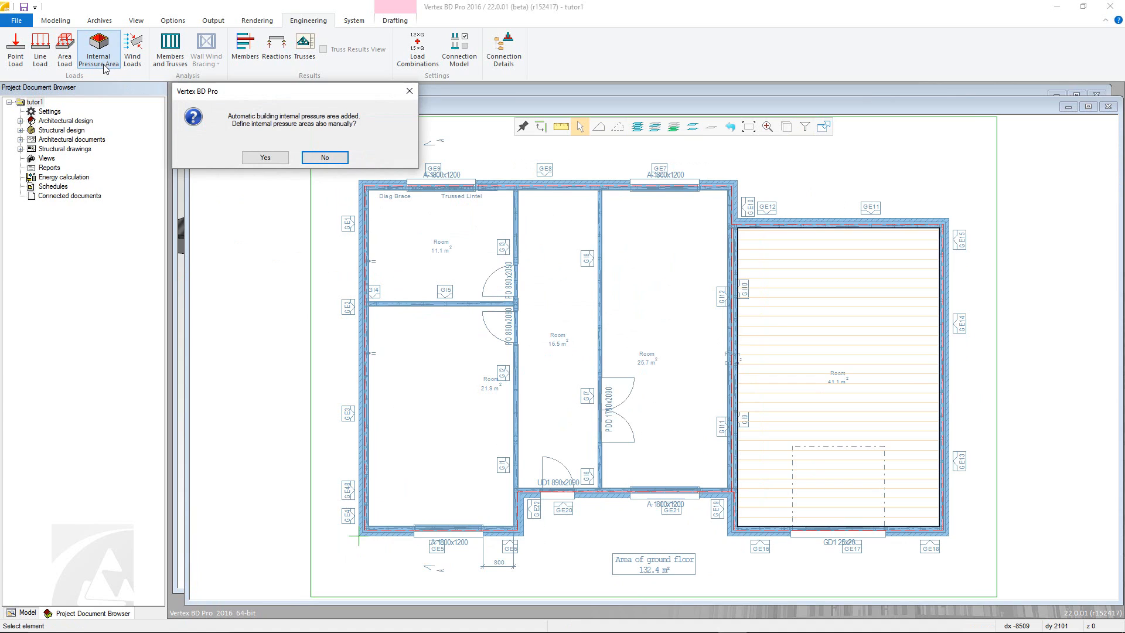
pyautogui.moveTo(226, 125)
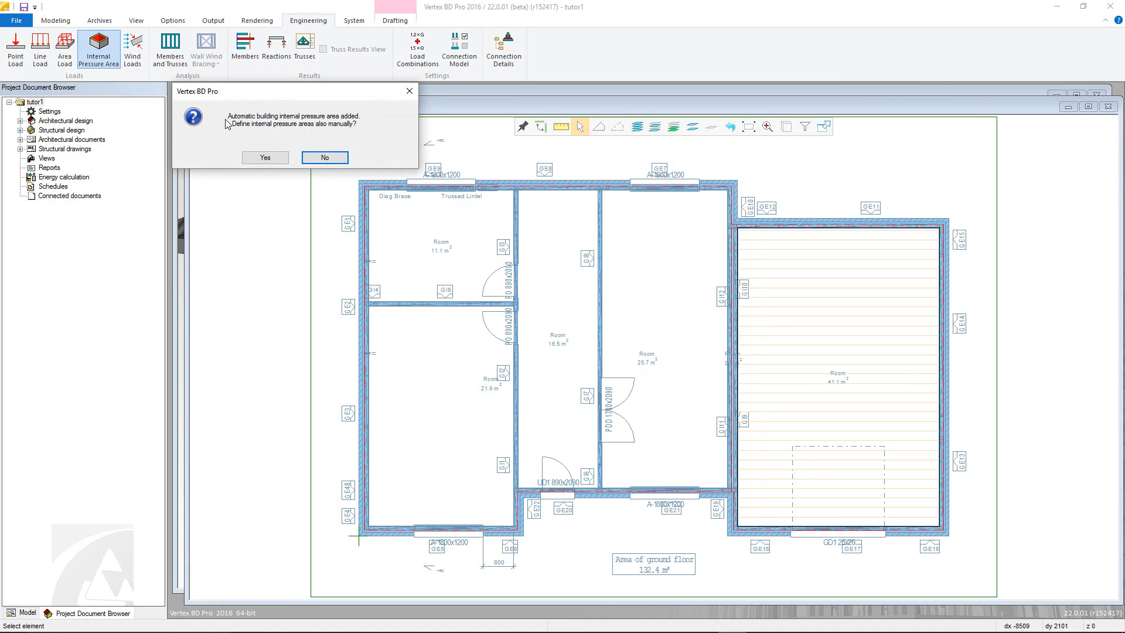
pyautogui.moveTo(371, 304)
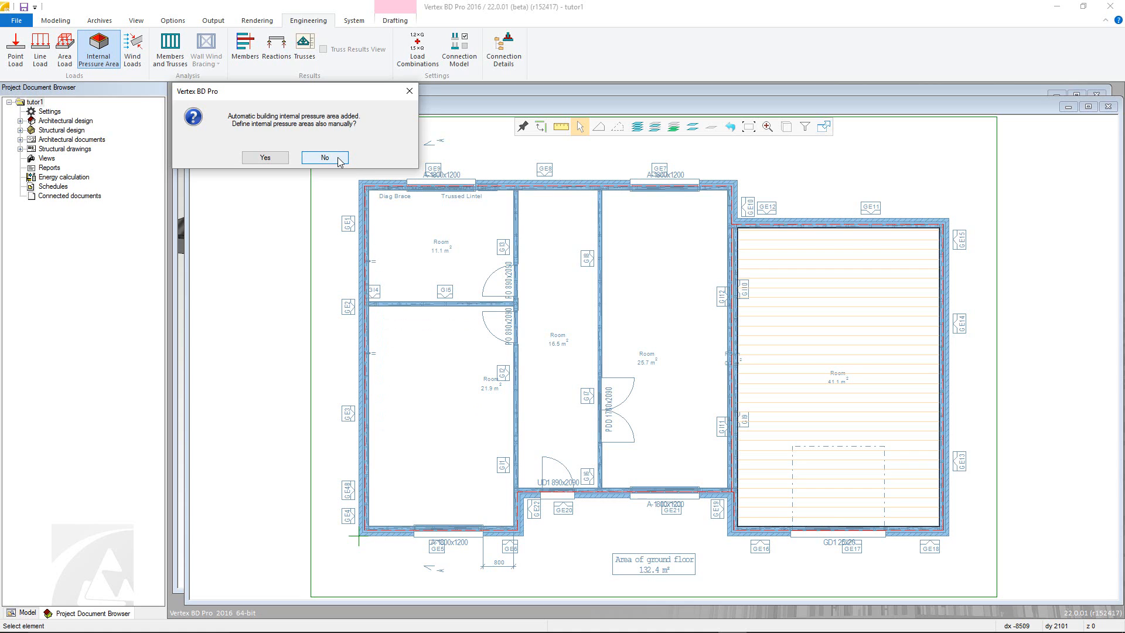
pyautogui.click(324, 157)
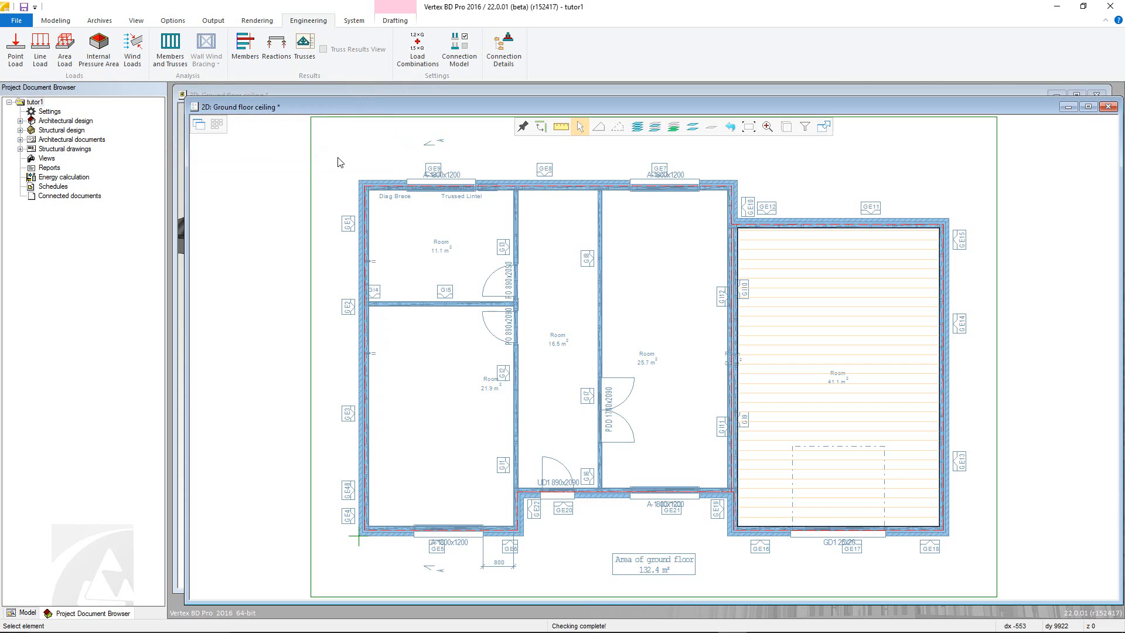
pyautogui.moveTo(132, 44)
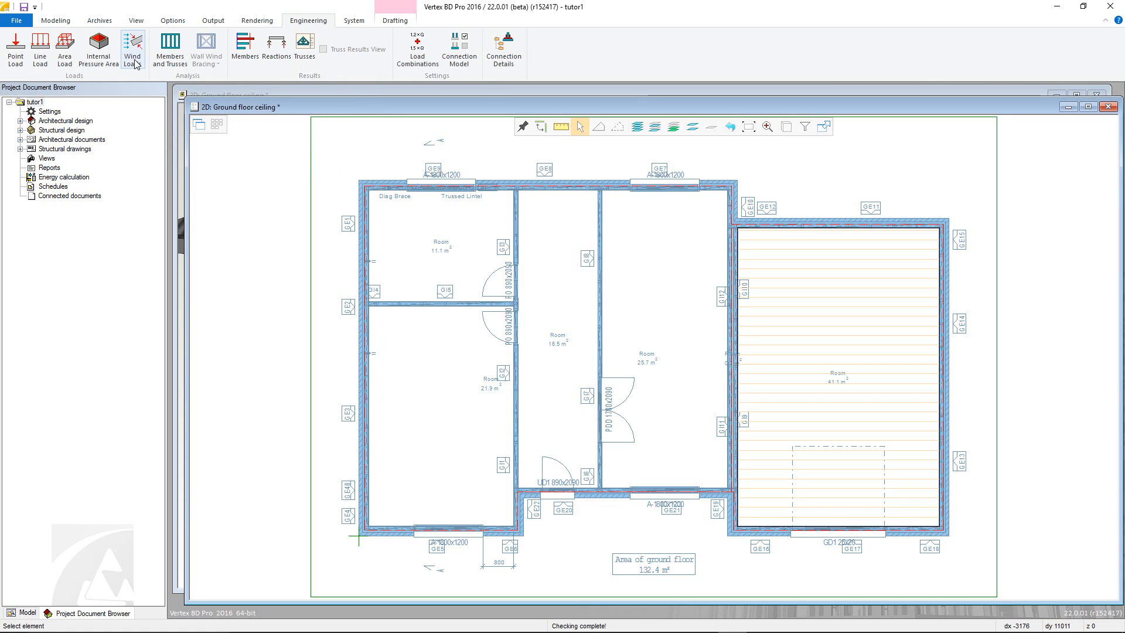
# Start wind loads, explode packed layers, confirm the ceiling area and set the compass direction.
pyautogui.click(133, 48)
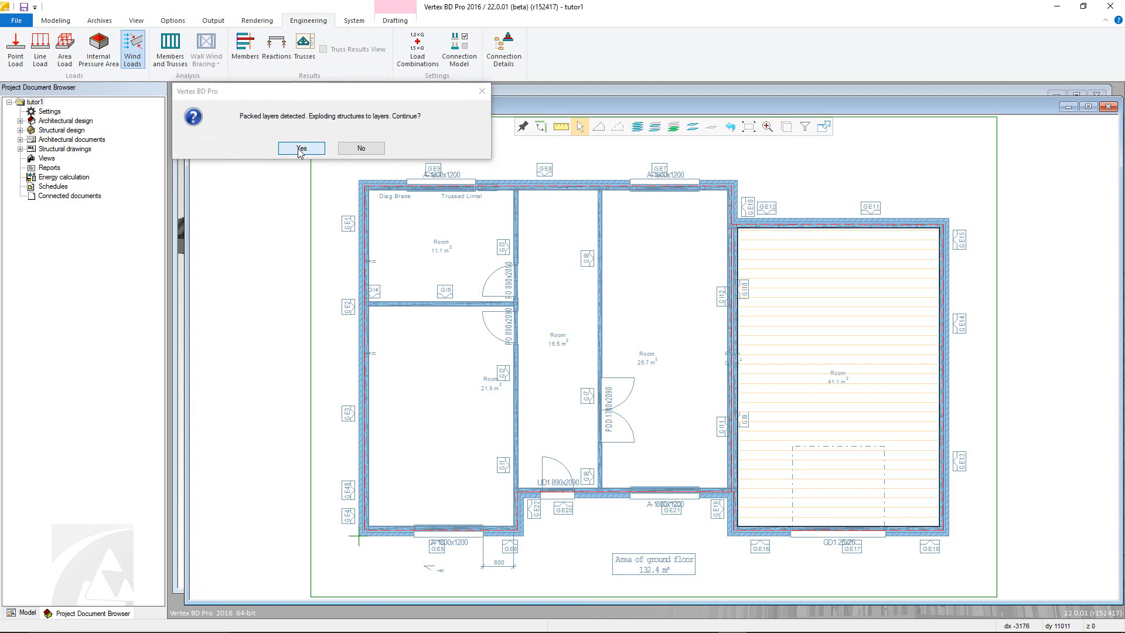
pyautogui.click(301, 148)
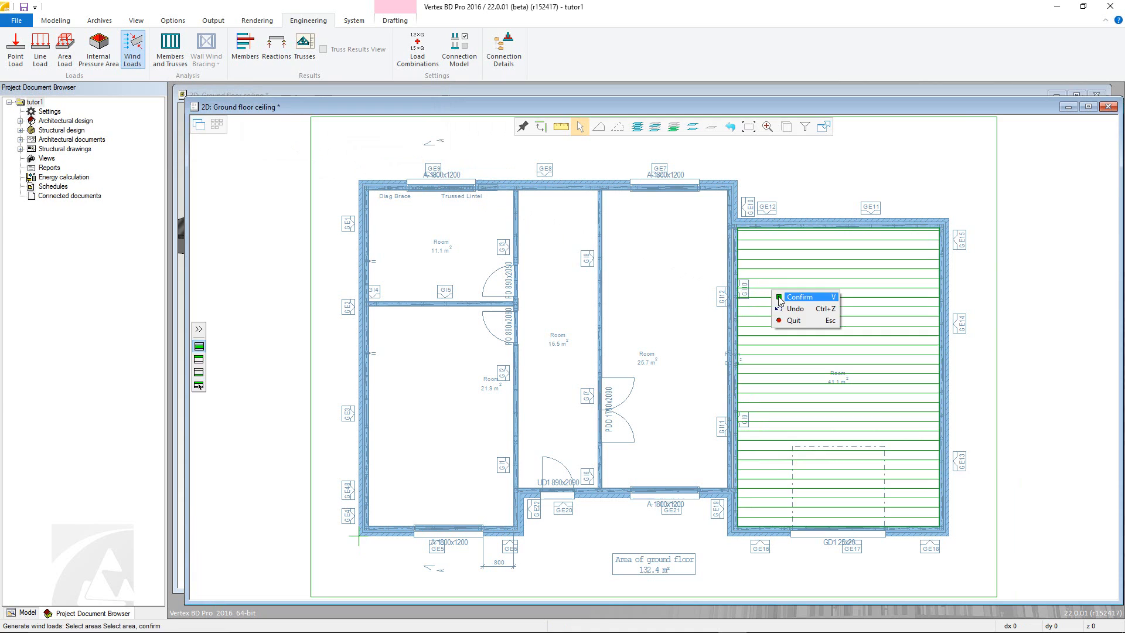
pyautogui.click(798, 296)
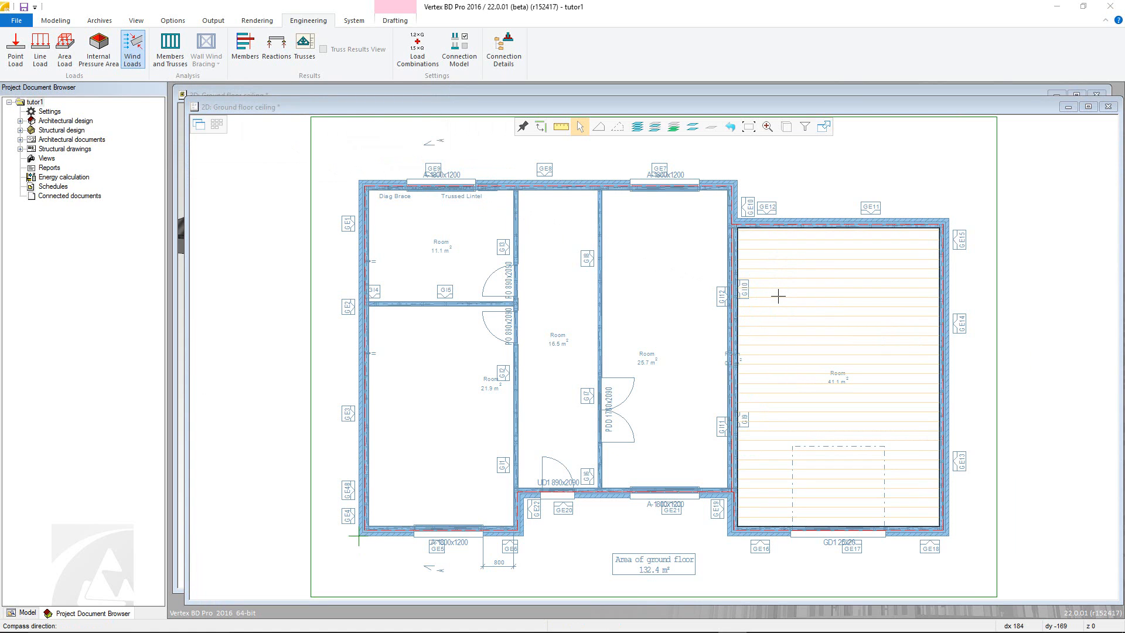
pyautogui.click(132, 47)
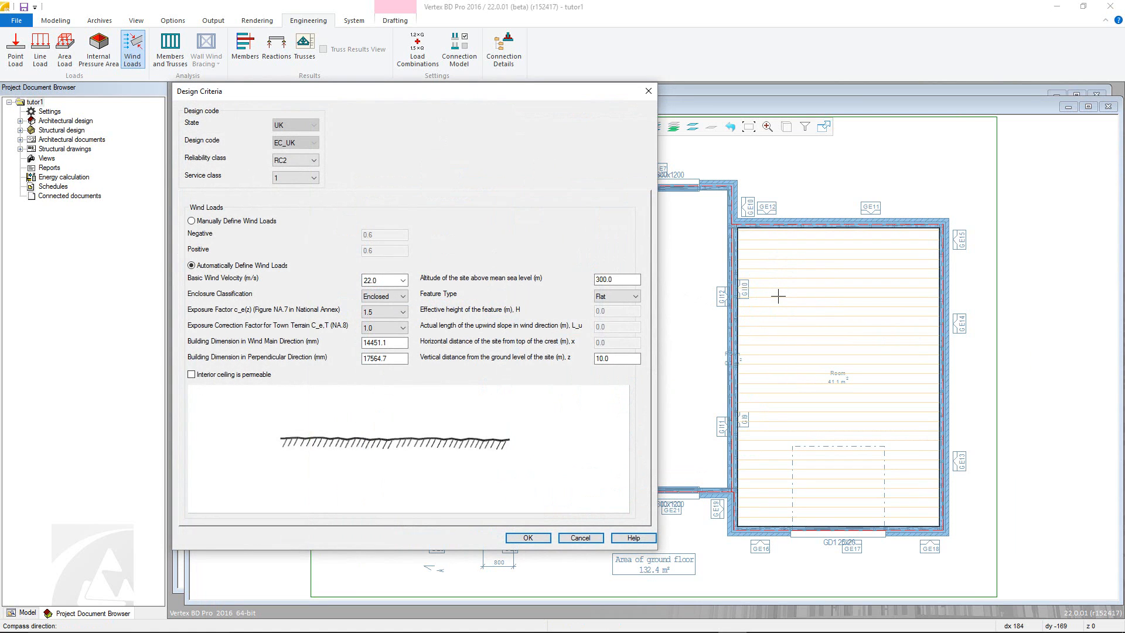
pyautogui.moveTo(774, 301)
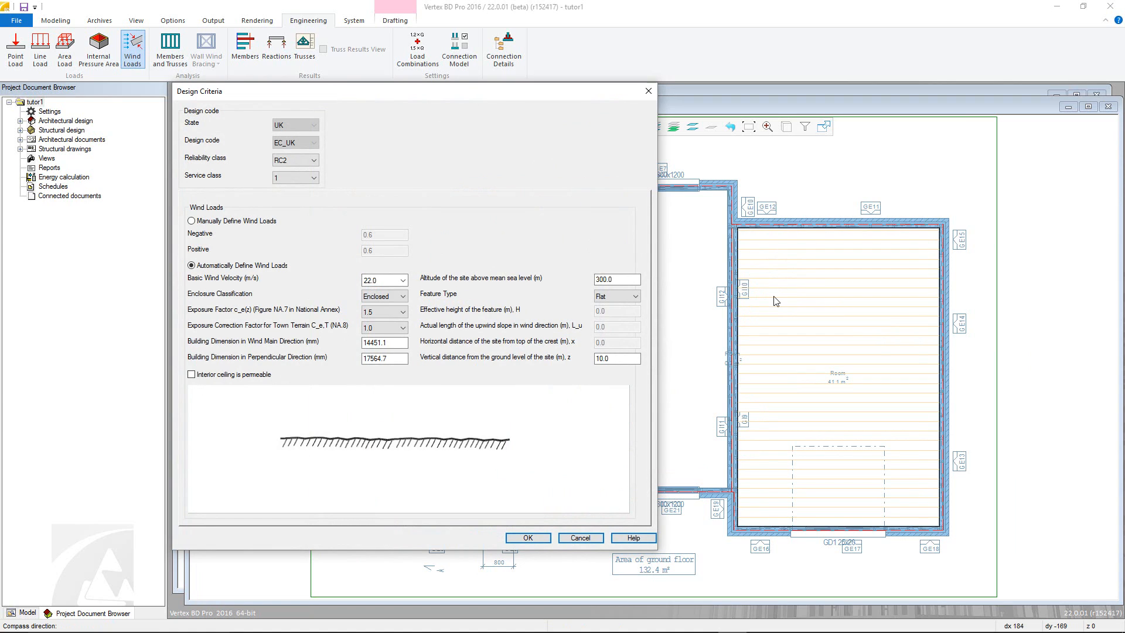
pyautogui.moveTo(322, 134)
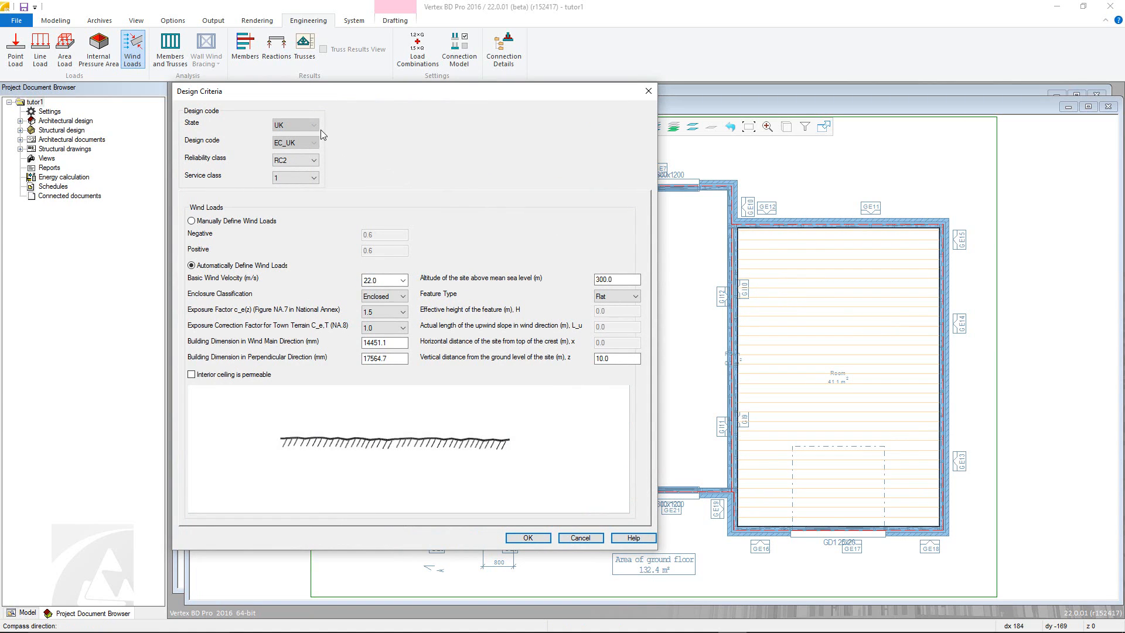
# Accept wind design criteria with reliability class RC2 and service class 1.
pyautogui.click(312, 159)
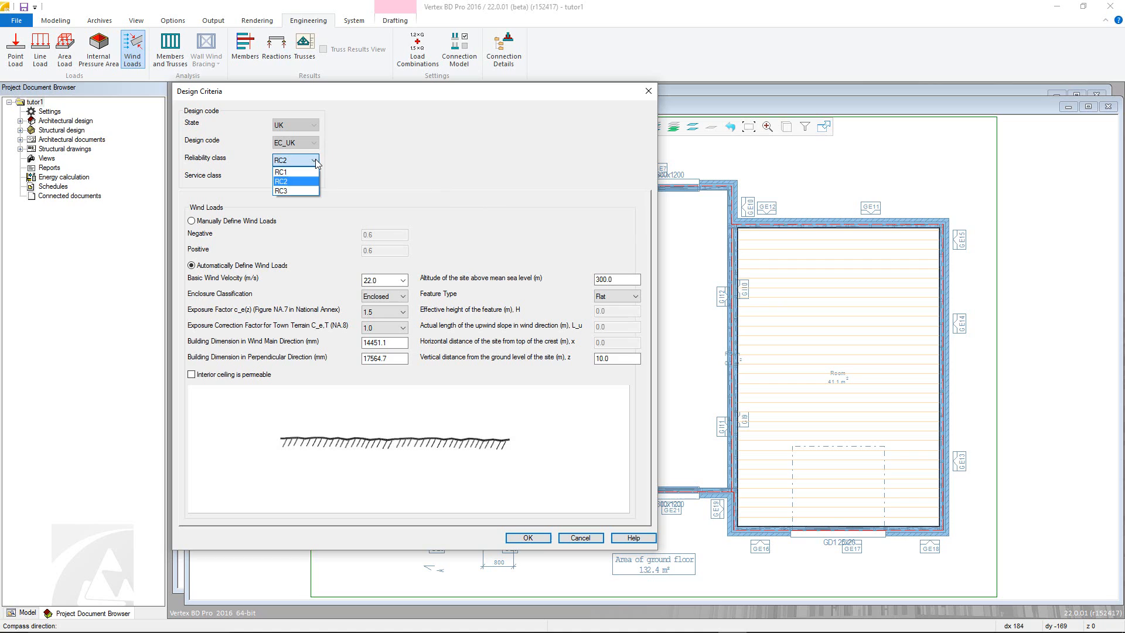
pyautogui.click(313, 175)
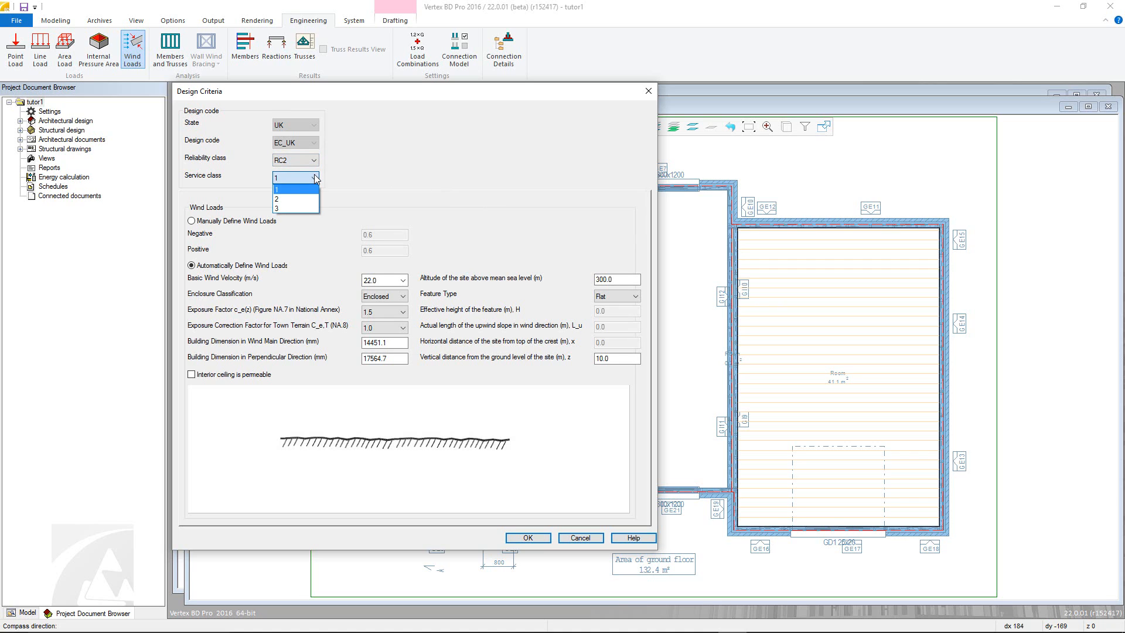
pyautogui.click(295, 178)
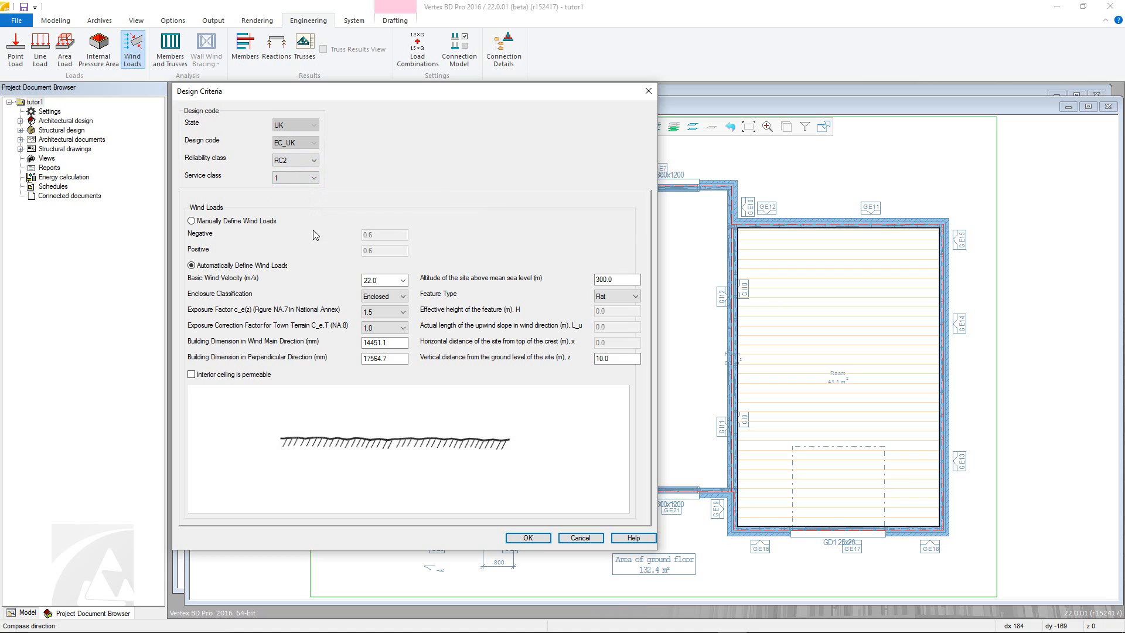
pyautogui.moveTo(484, 295)
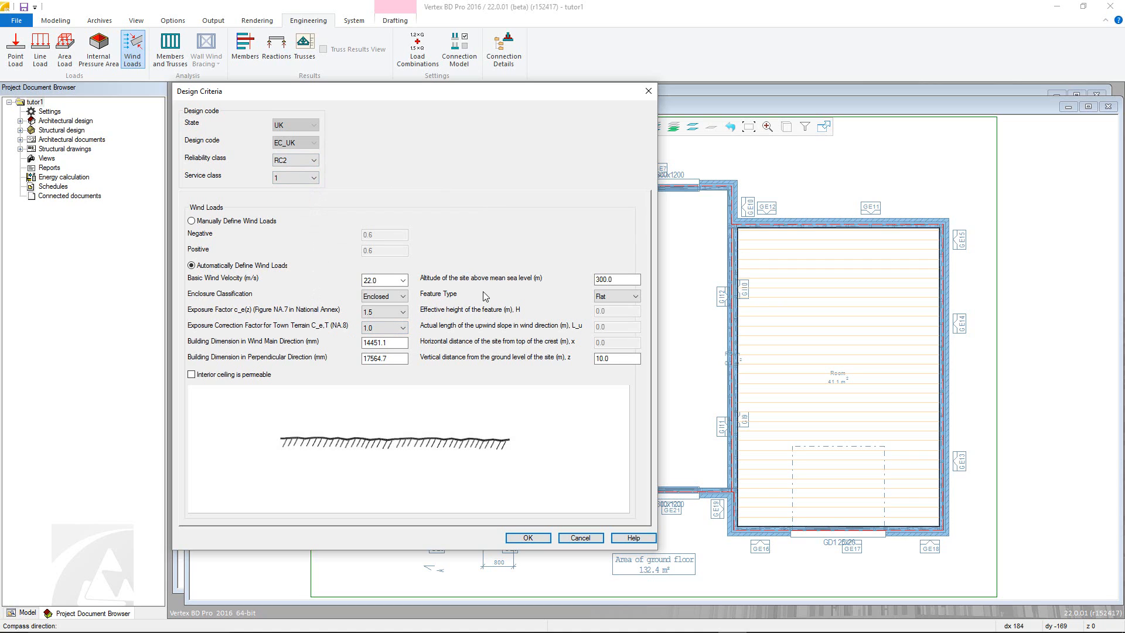
pyautogui.moveTo(493, 400)
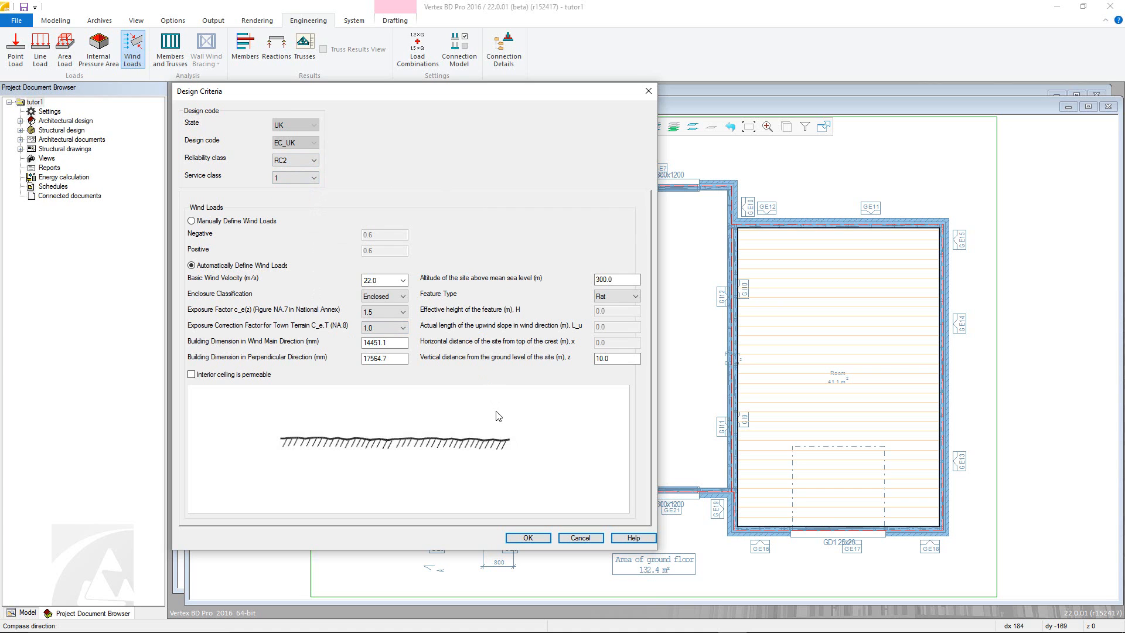
pyautogui.moveTo(527, 534)
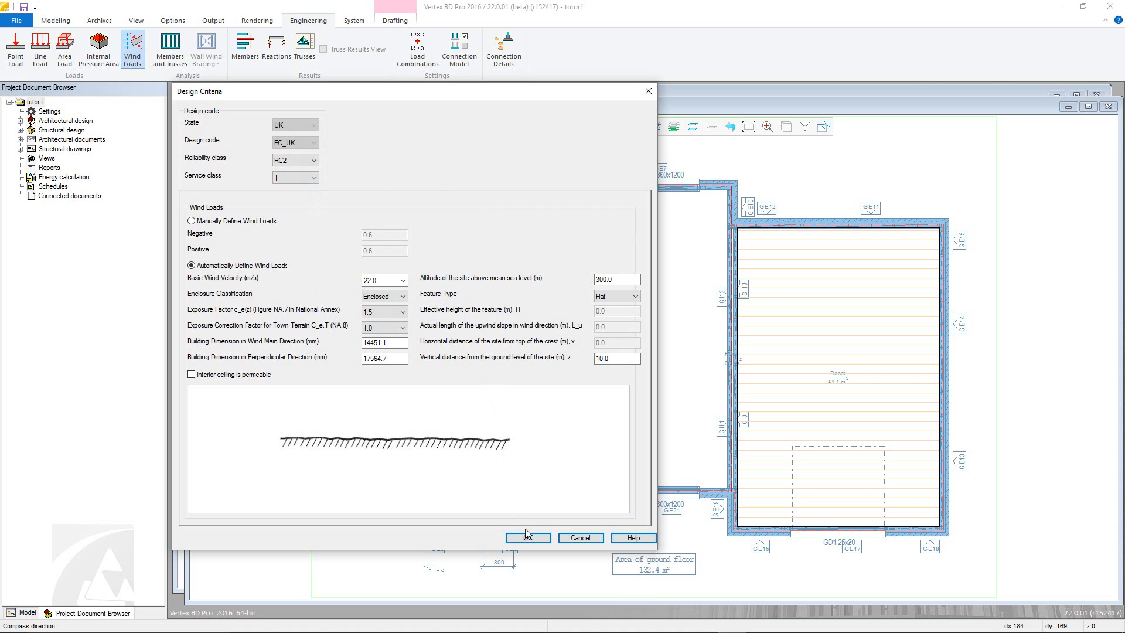
pyautogui.click(527, 538)
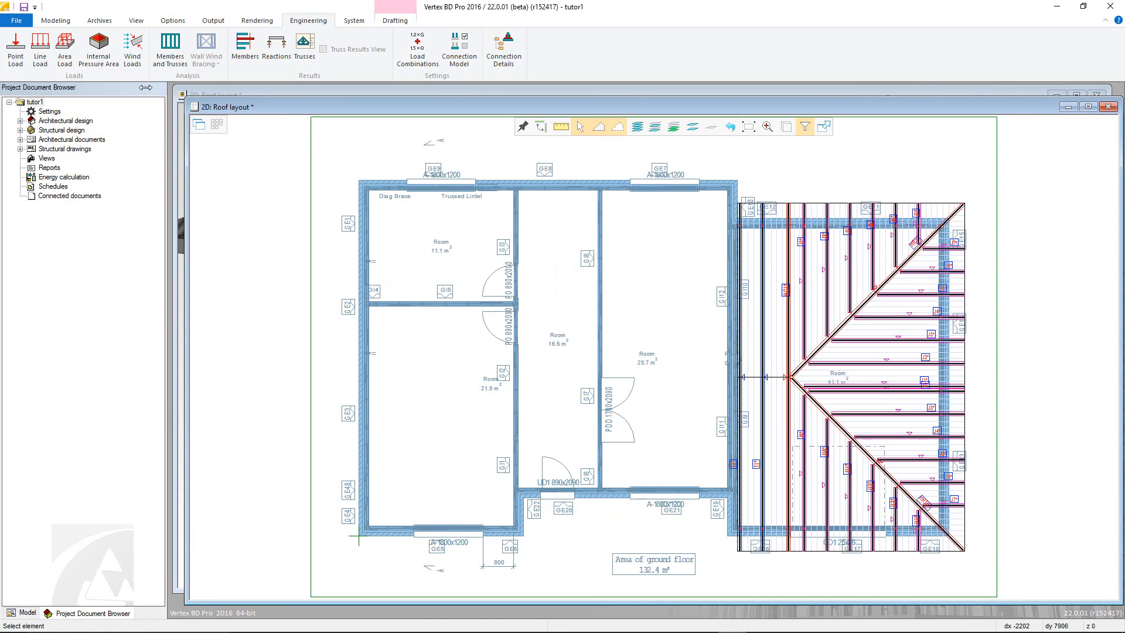
# Generate wind loads on the confirmed roof area, accepting the 13242.6 by 17416.2 mm building criteria.
pyautogui.click(132, 49)
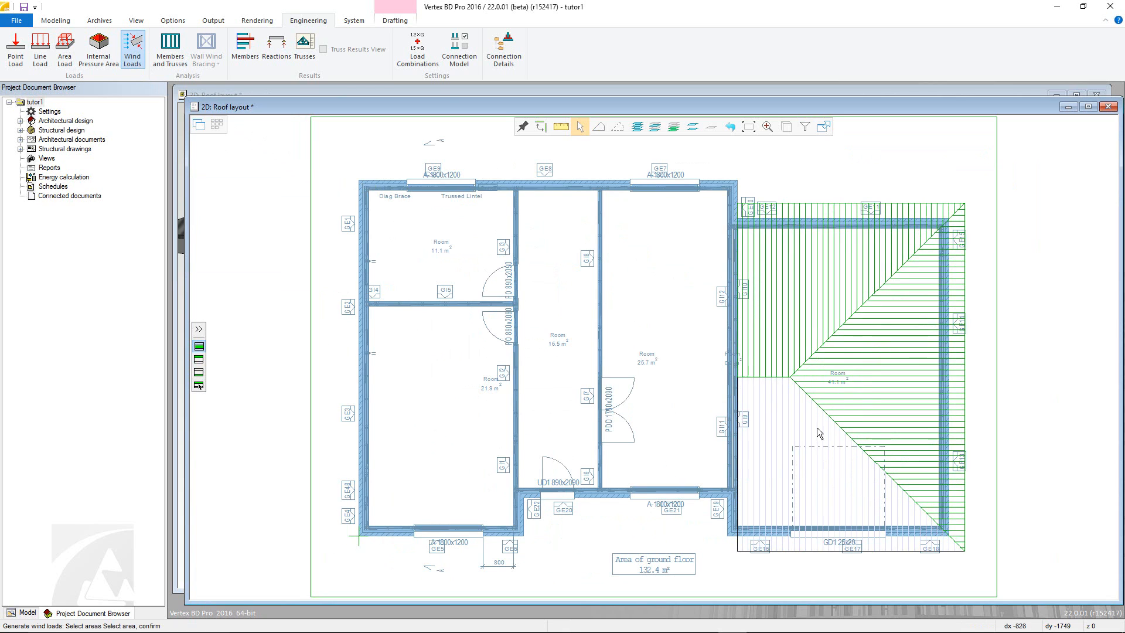
pyautogui.click(816, 448)
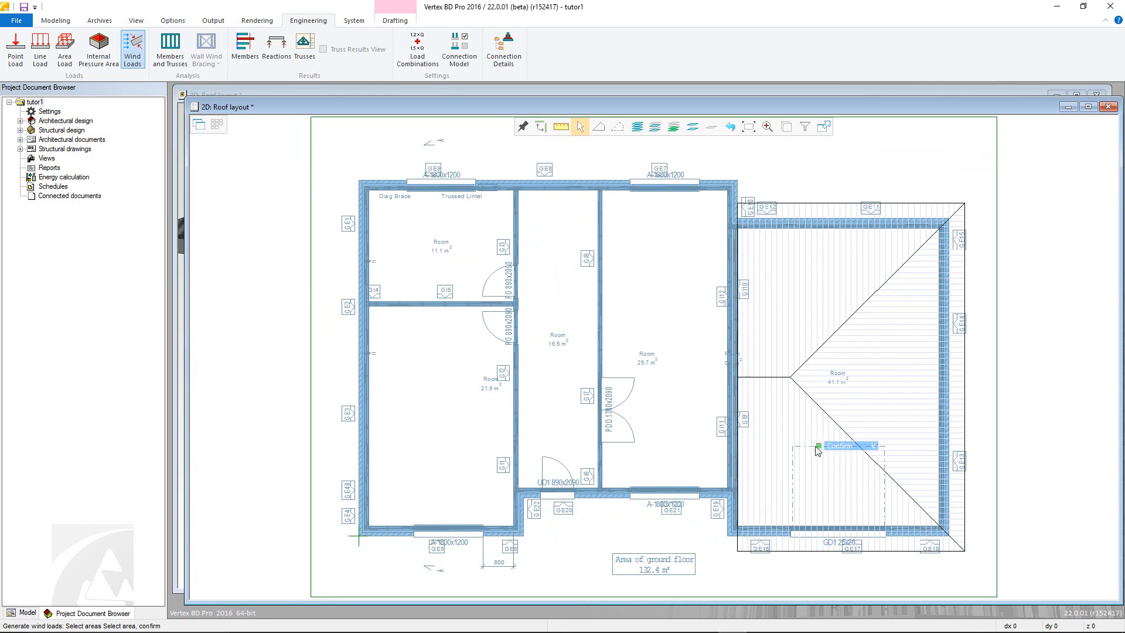
pyautogui.click(838, 446)
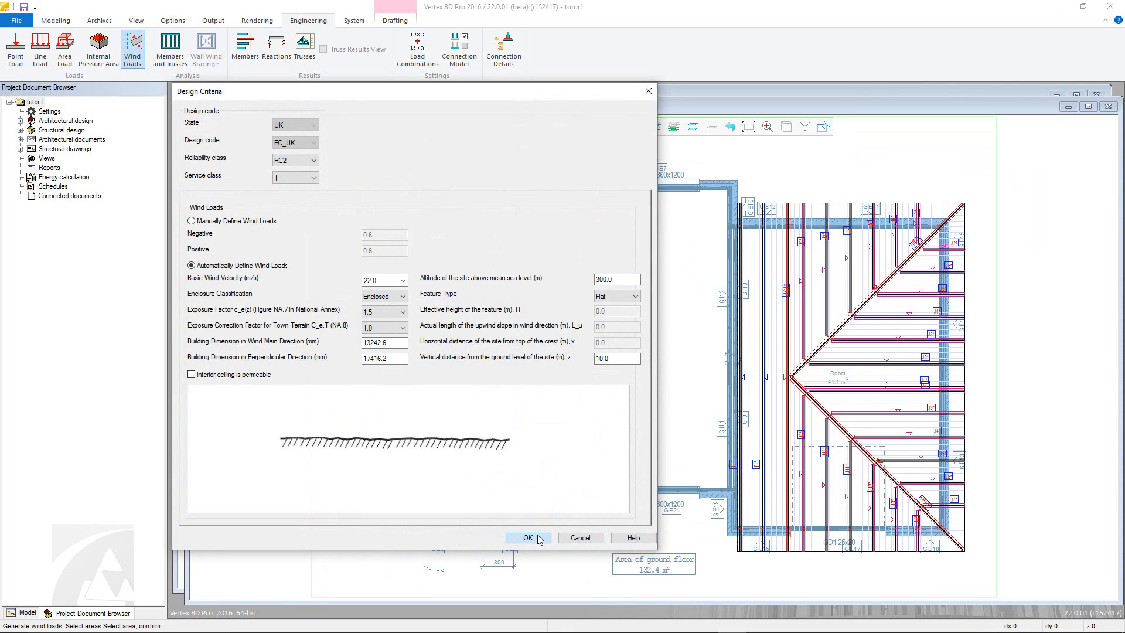
pyautogui.click(528, 537)
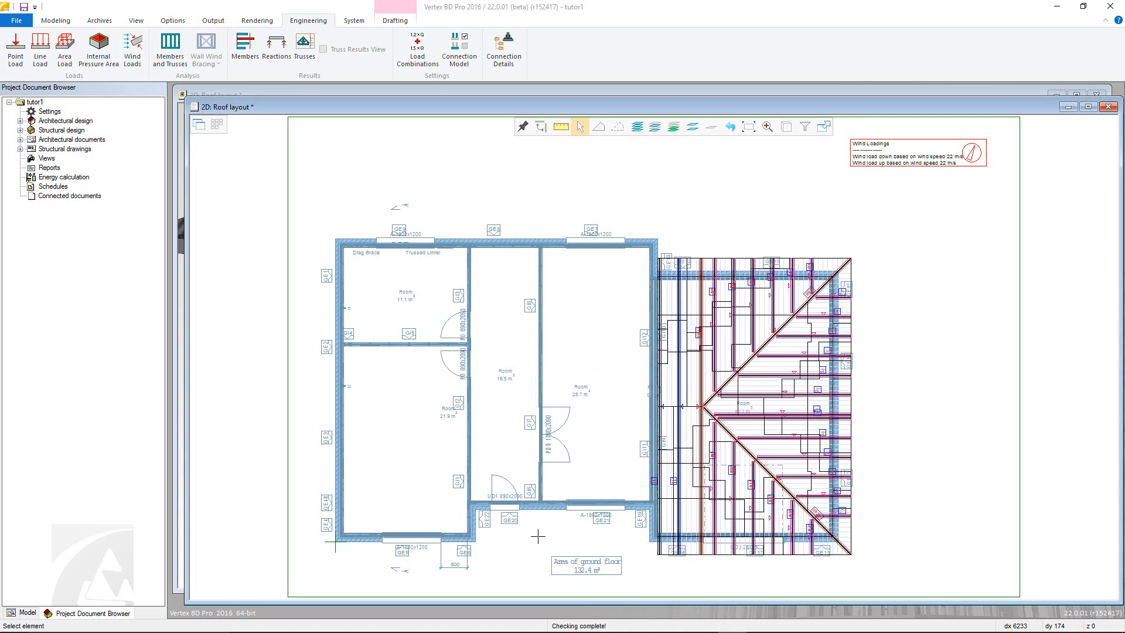
pyautogui.moveTo(537, 536)
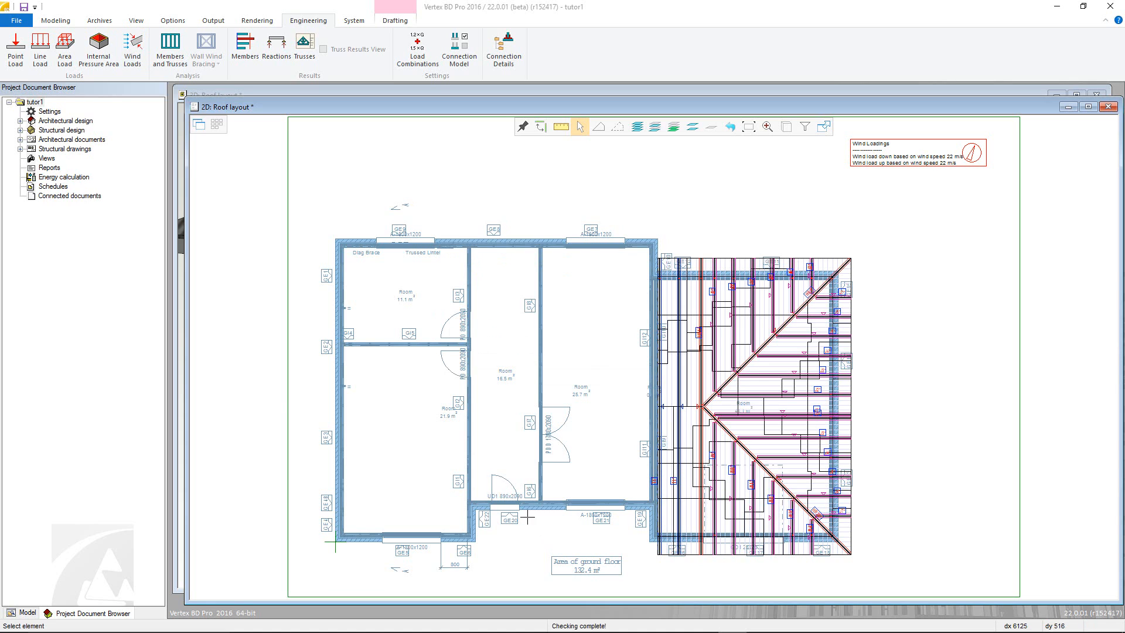
pyautogui.click(170, 49)
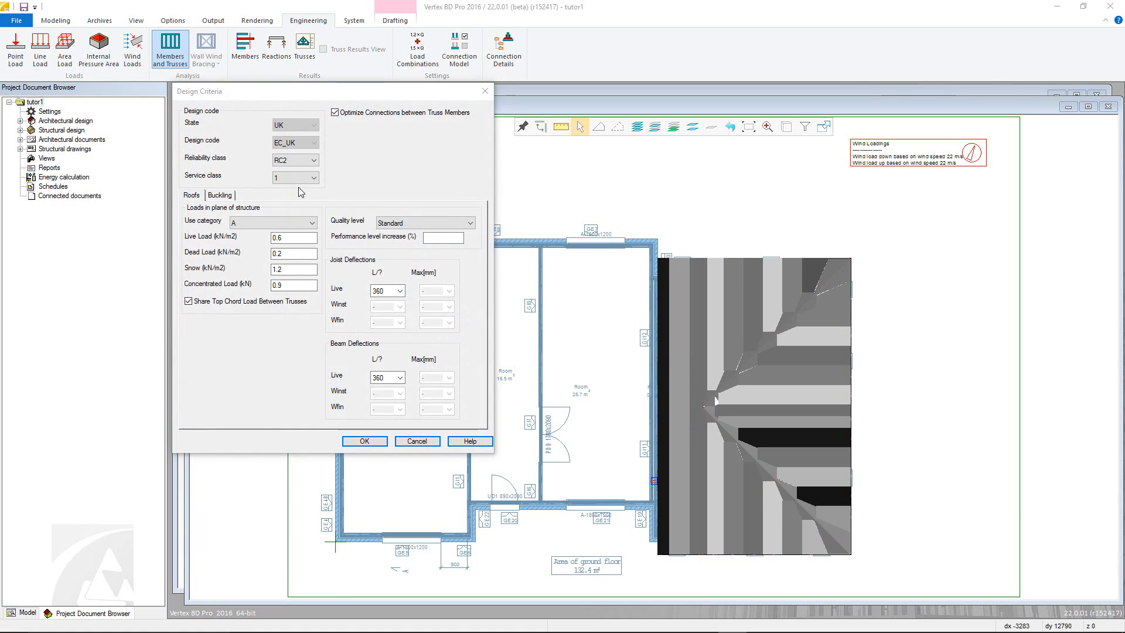
# Review the buckling settings and run the member and truss analysis with the given load criteria.
pyautogui.click(220, 194)
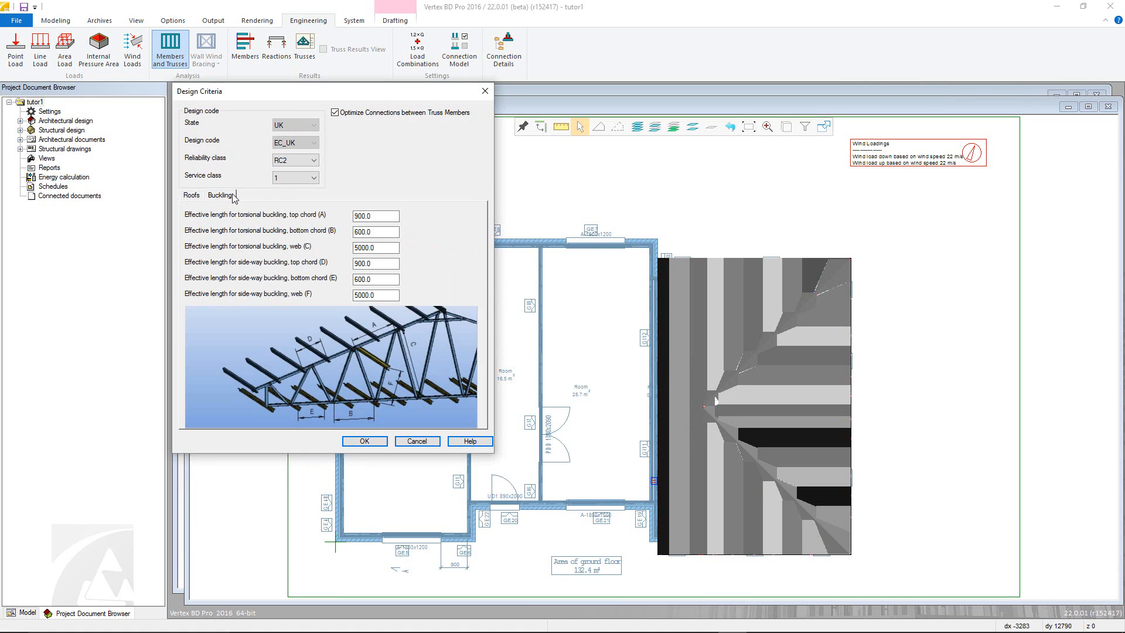
pyautogui.click(364, 440)
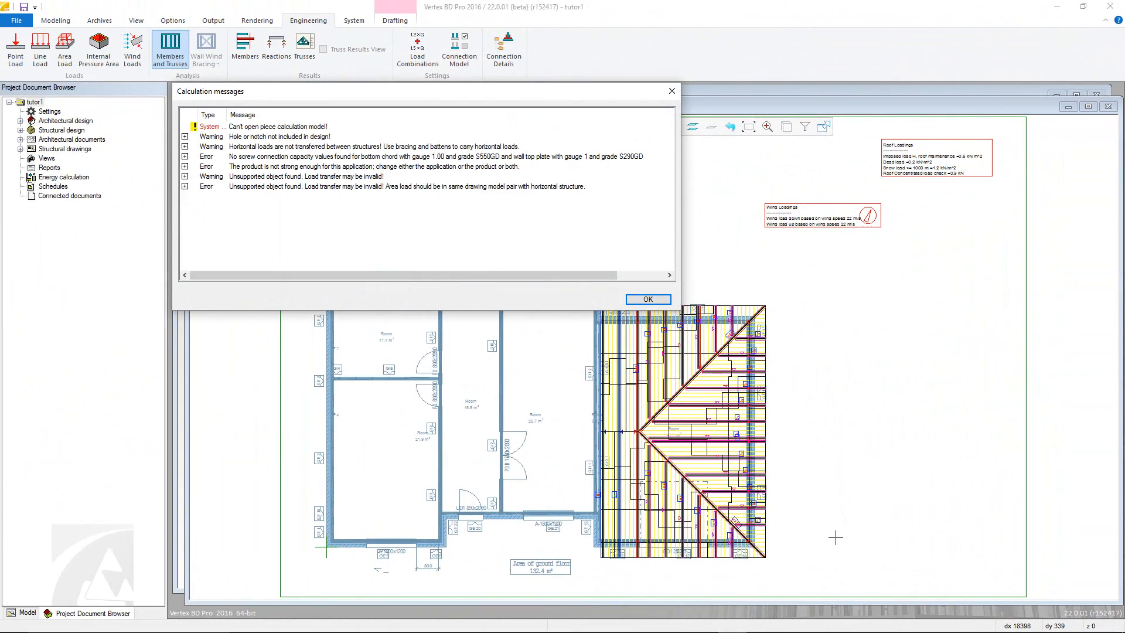
pyautogui.moveTo(572, 406)
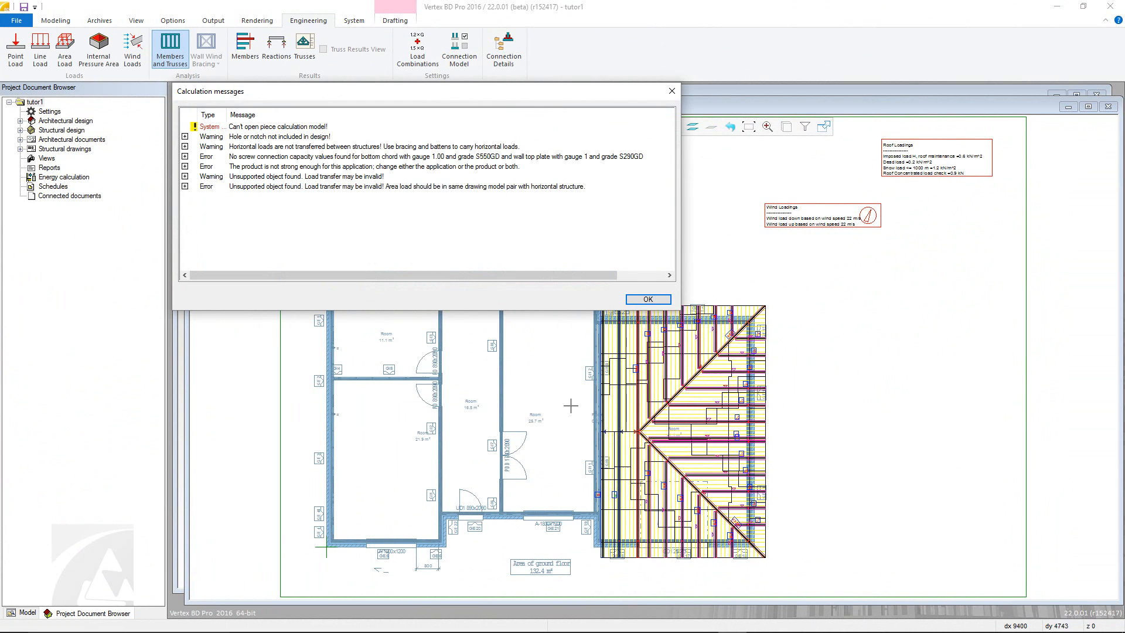
pyautogui.moveTo(188, 173)
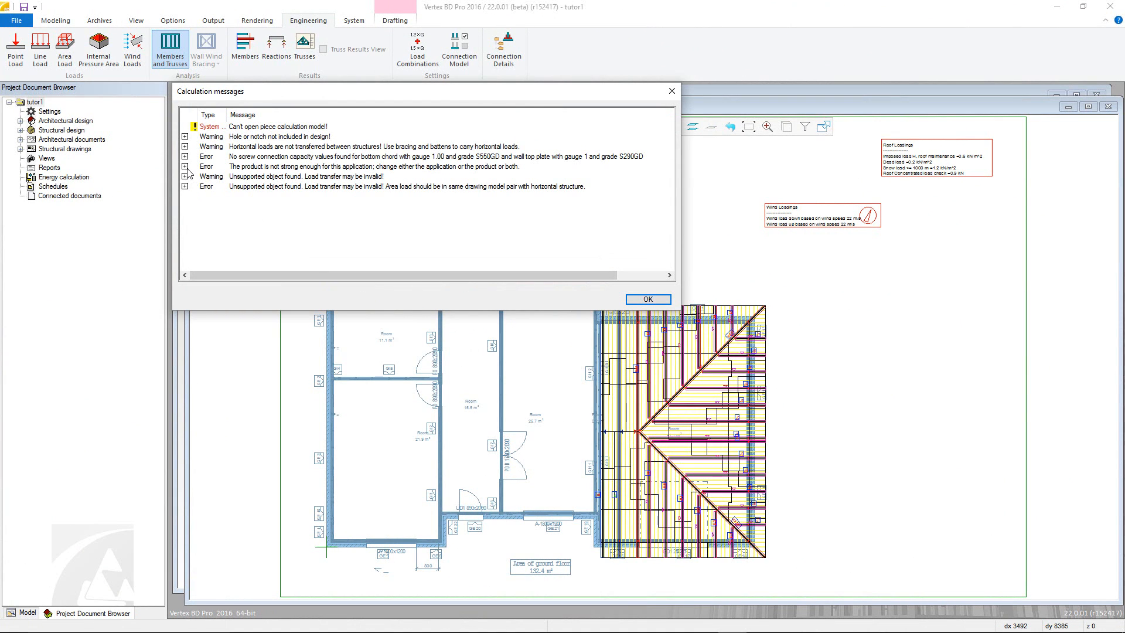
# Inspect the 'product is not strong enough' errors and dismiss the calculation messages.
pyautogui.click(185, 166)
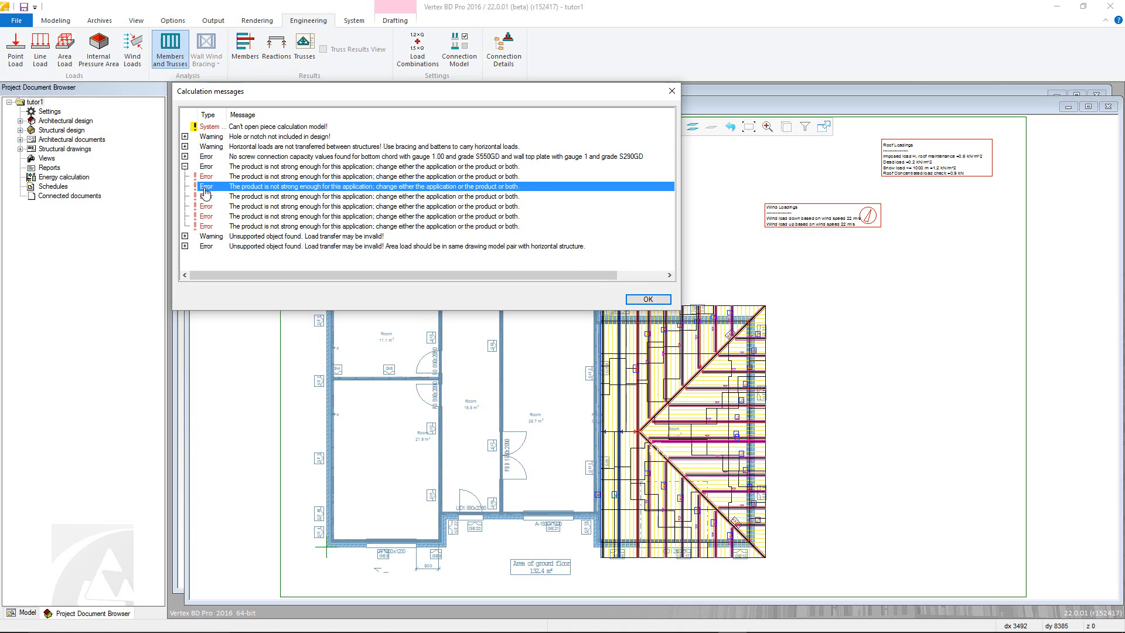
pyautogui.click(374, 207)
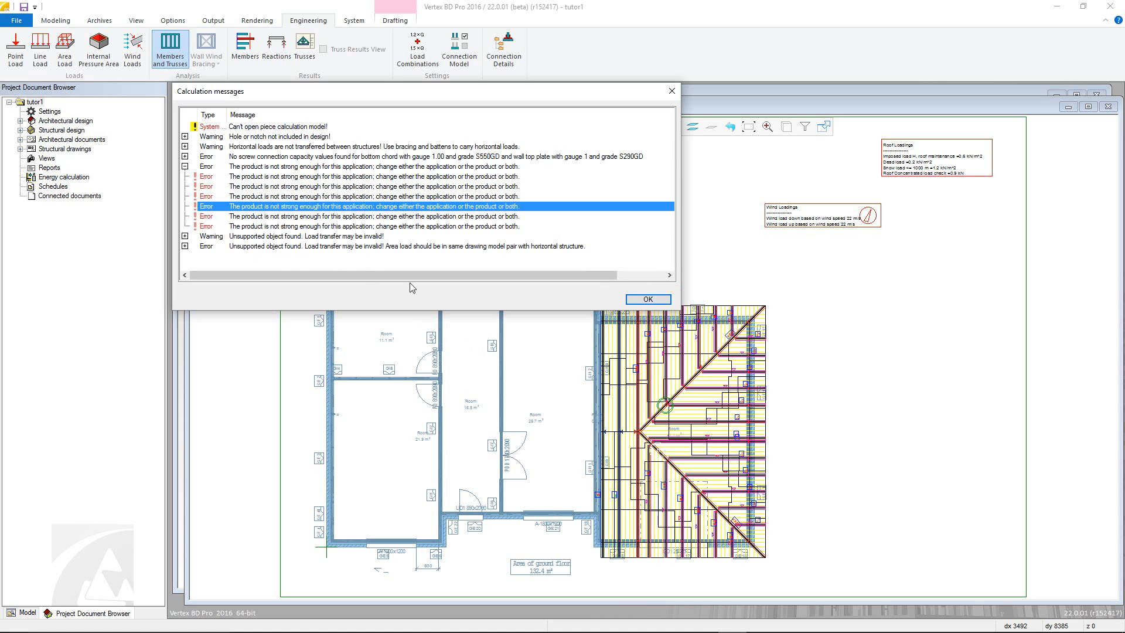
pyautogui.click(646, 300)
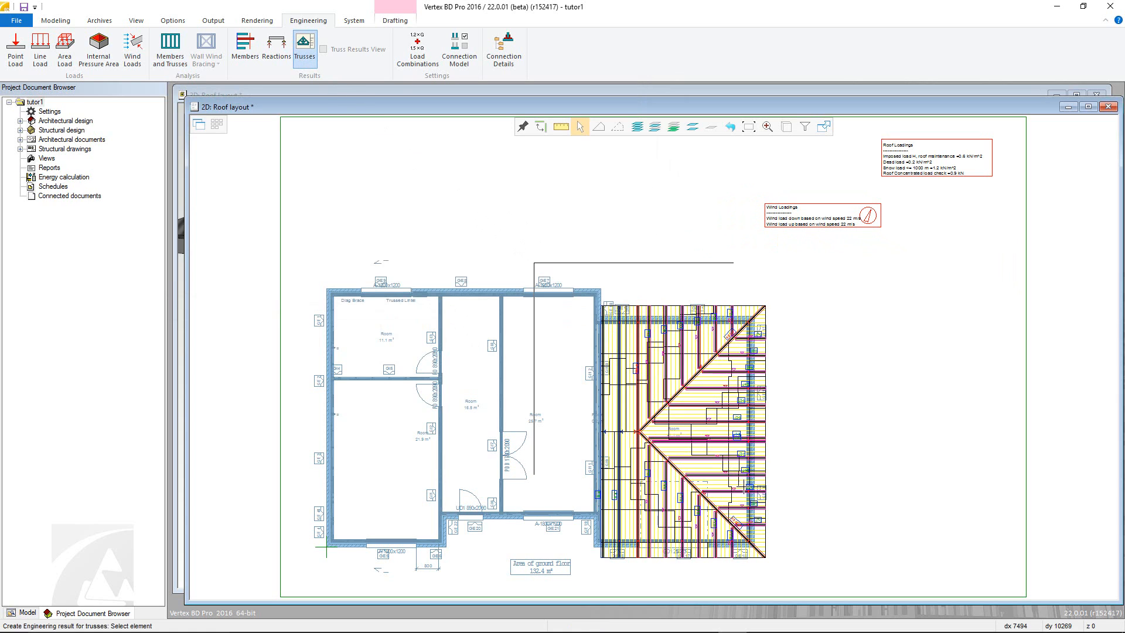
# Confirm the picked trusses, update panel numbers and generate results with the trusscalc_result template.
pyautogui.rightClick(682, 427)
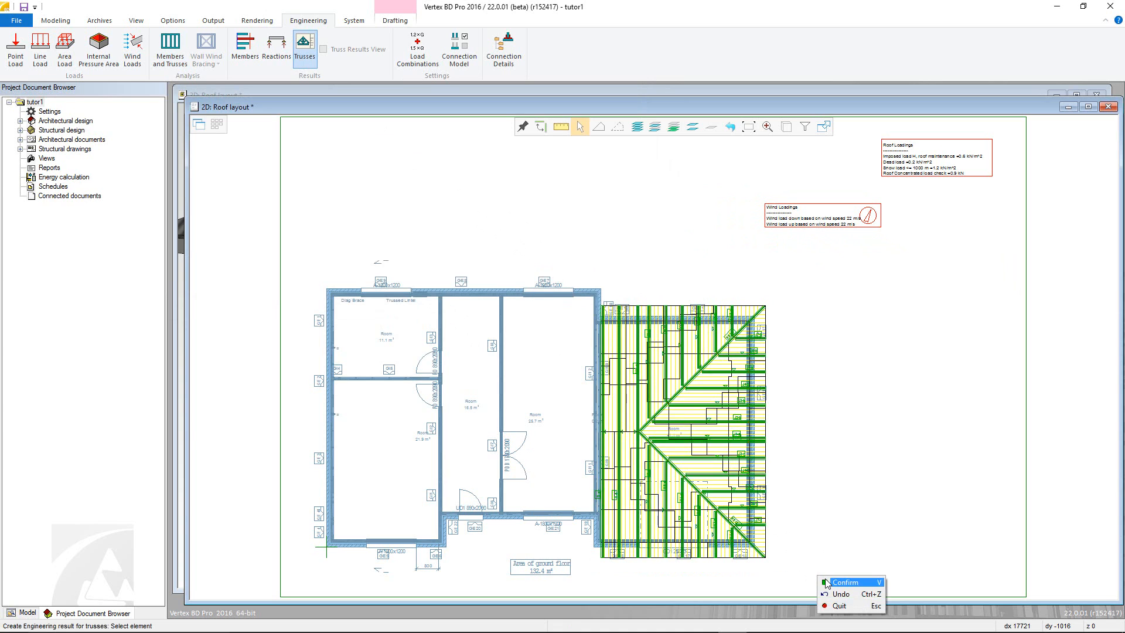
pyautogui.click(847, 581)
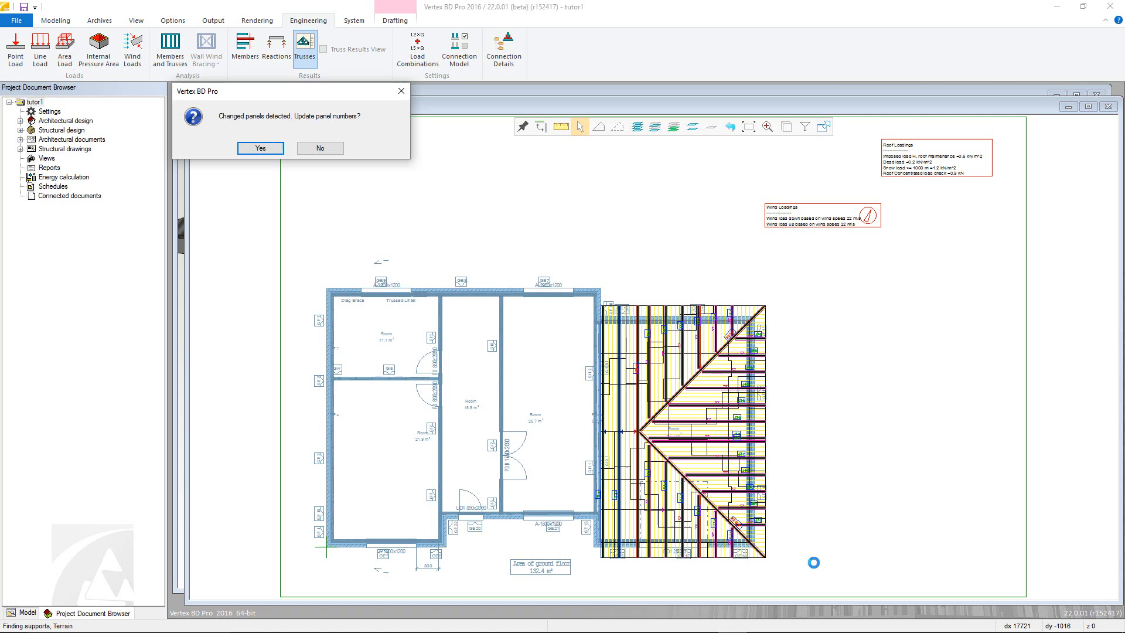
pyautogui.moveTo(260, 147)
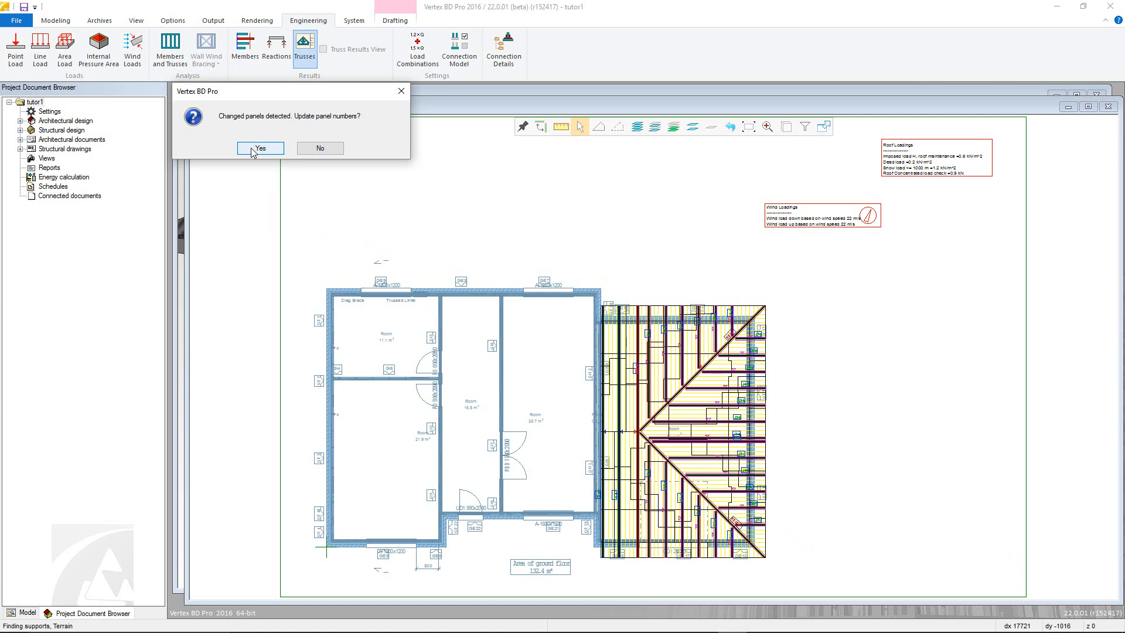
pyautogui.click(259, 147)
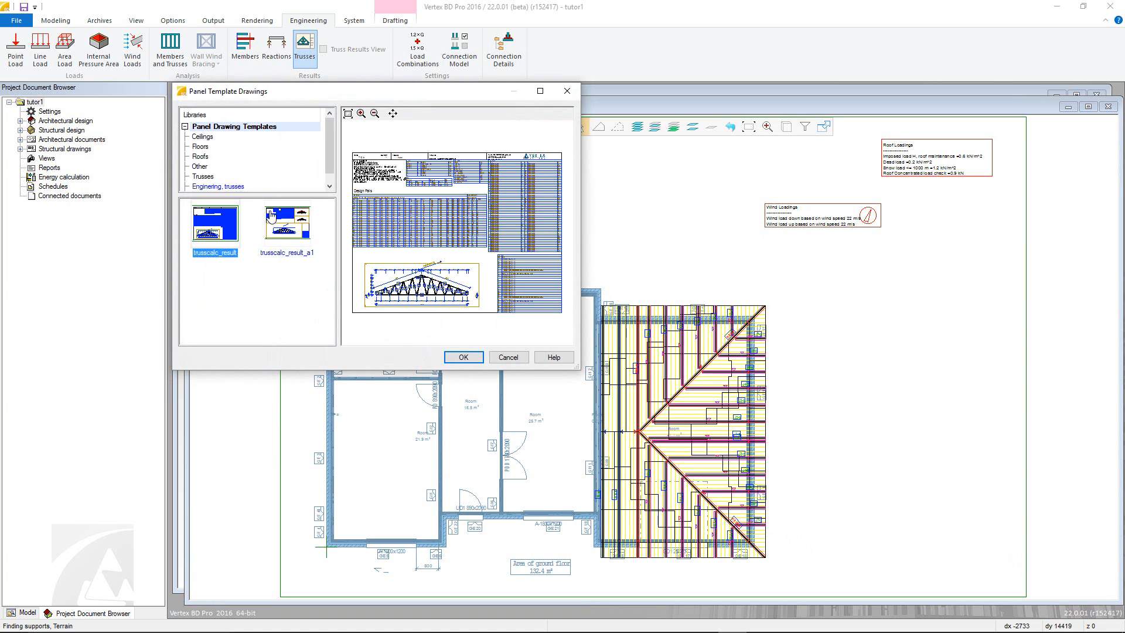
pyautogui.click(462, 357)
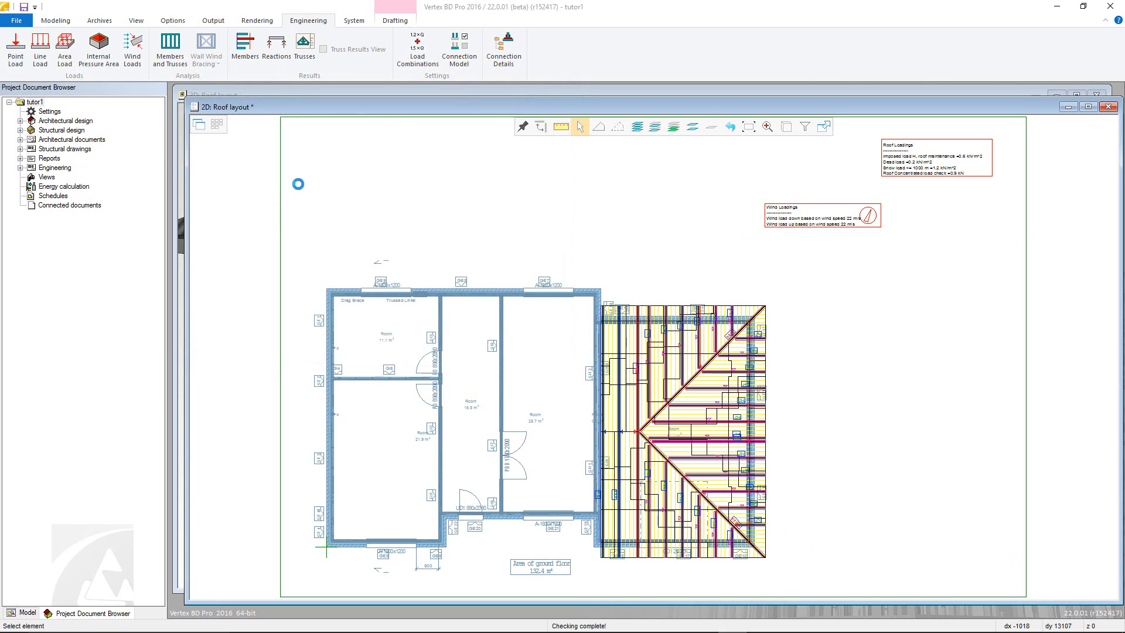
# Expand the Engineering Truss group listing HG1-a to T1B-b and maximize the J1-a drawing.
pyautogui.click(21, 167)
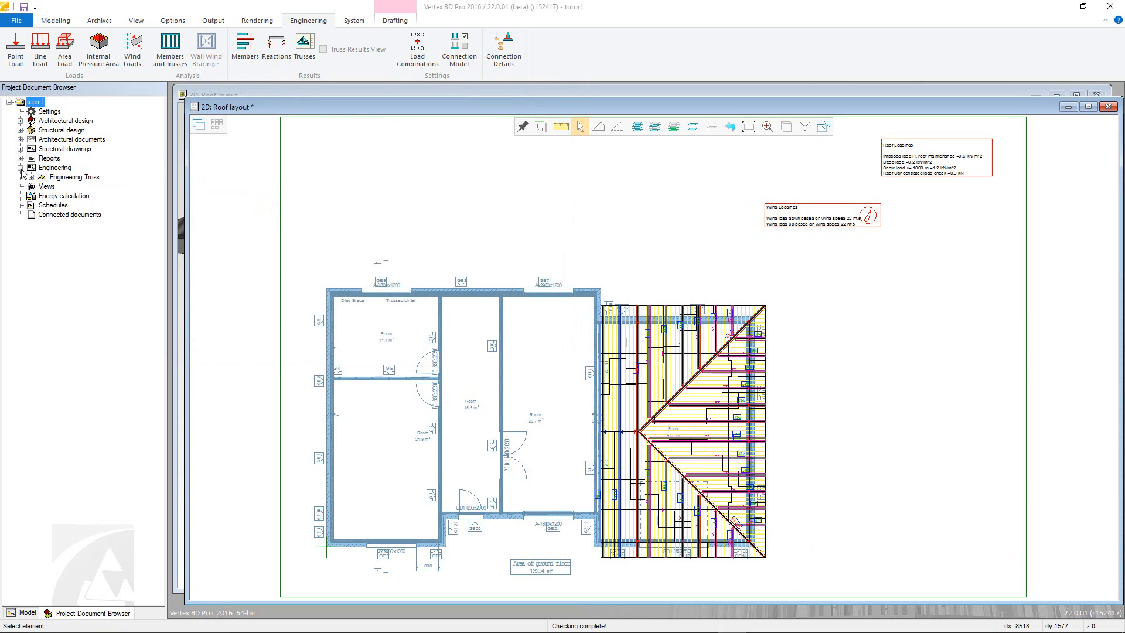
pyautogui.click(31, 176)
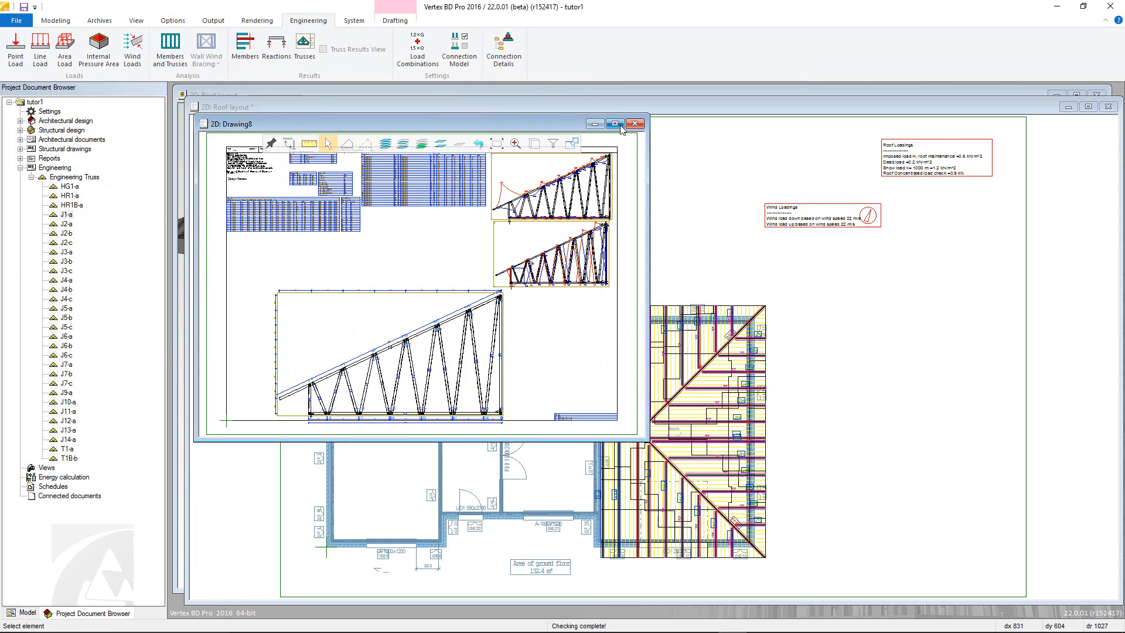
pyautogui.click(614, 123)
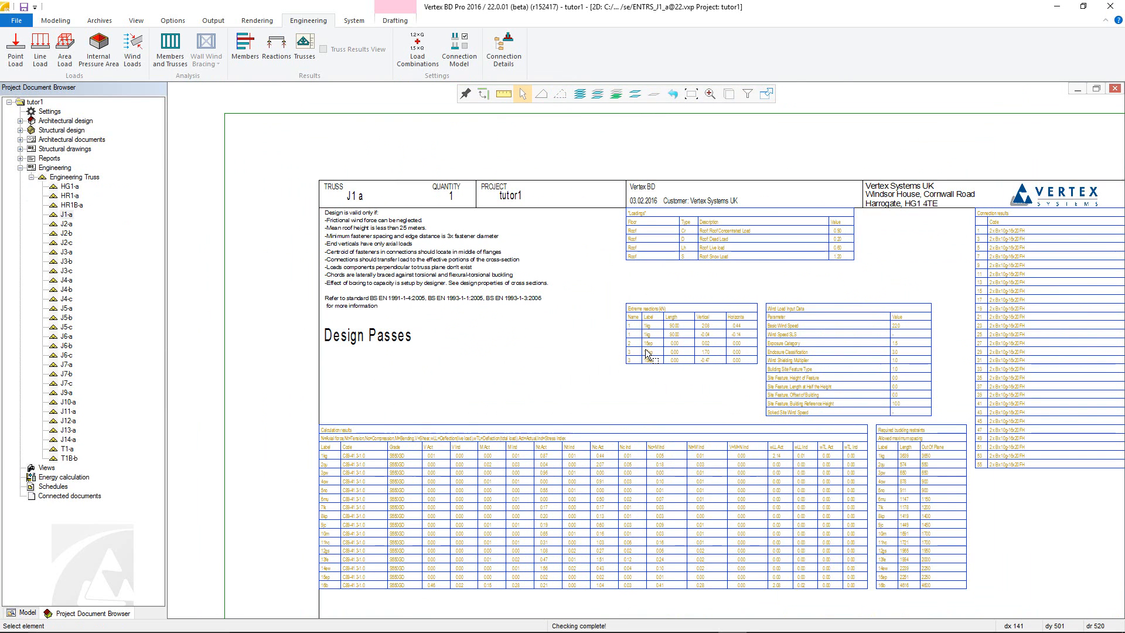
pyautogui.moveTo(746, 337)
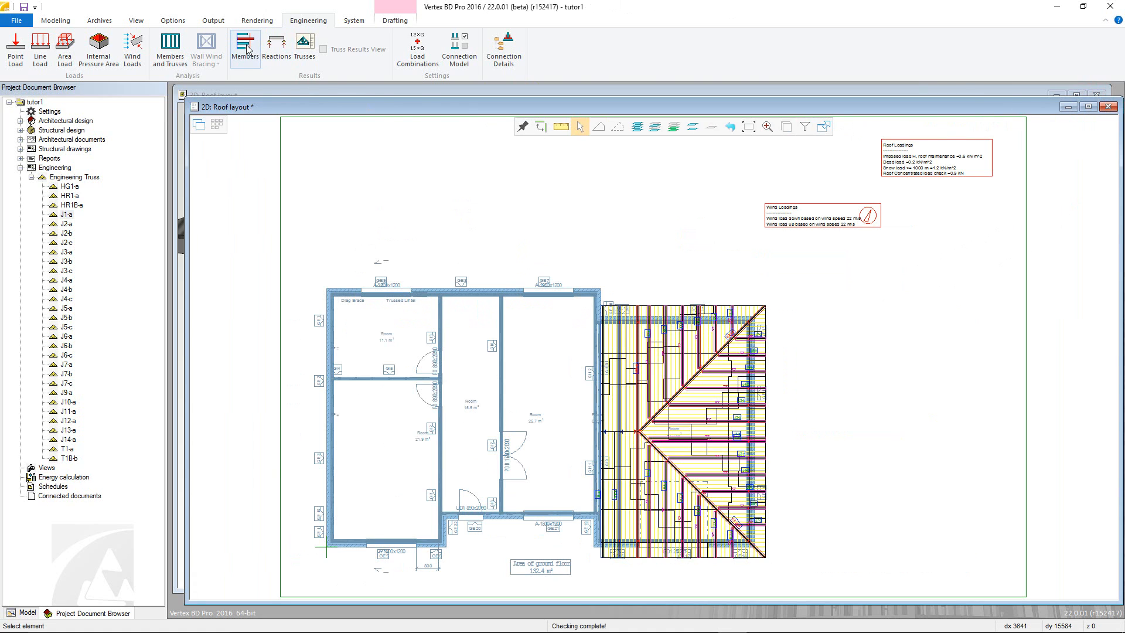
pyautogui.click(245, 47)
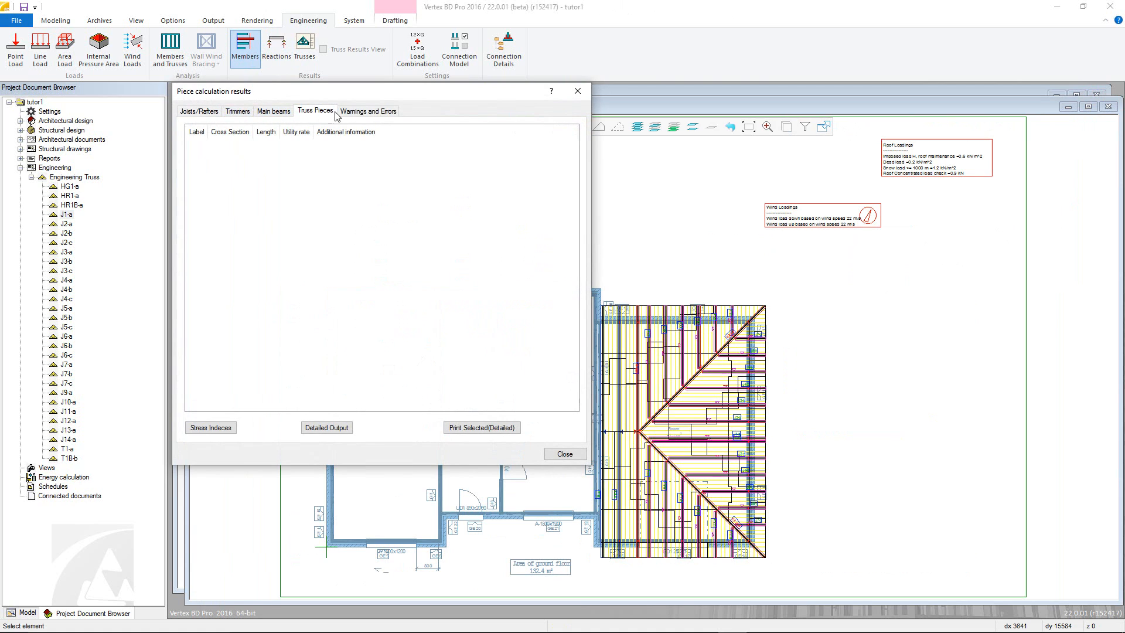
pyautogui.click(314, 111)
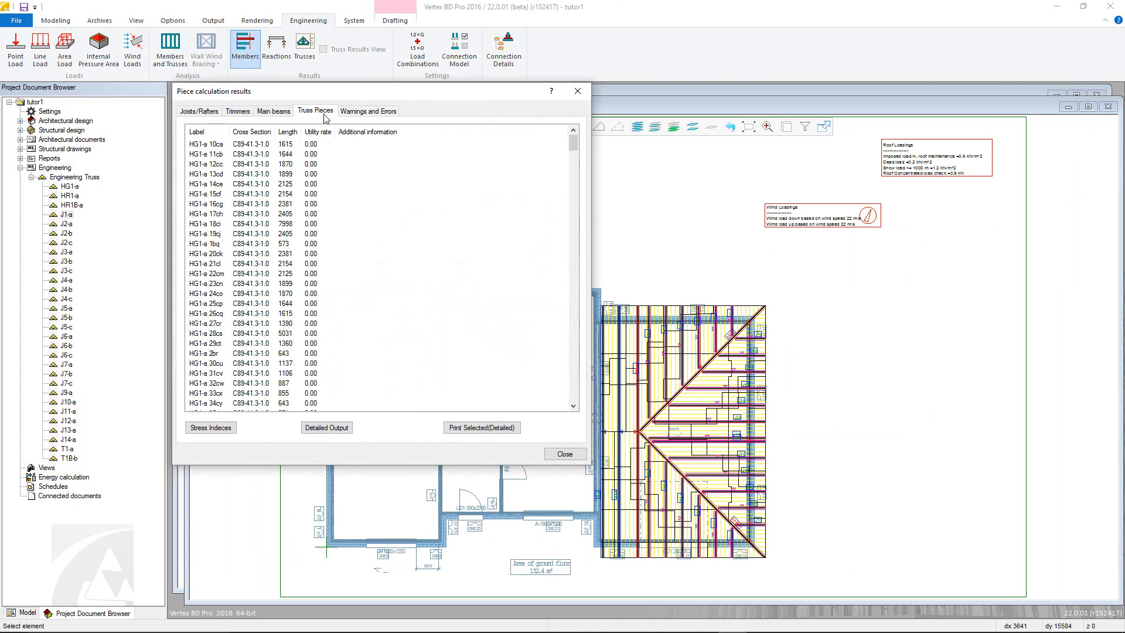
pyautogui.scroll(-3)
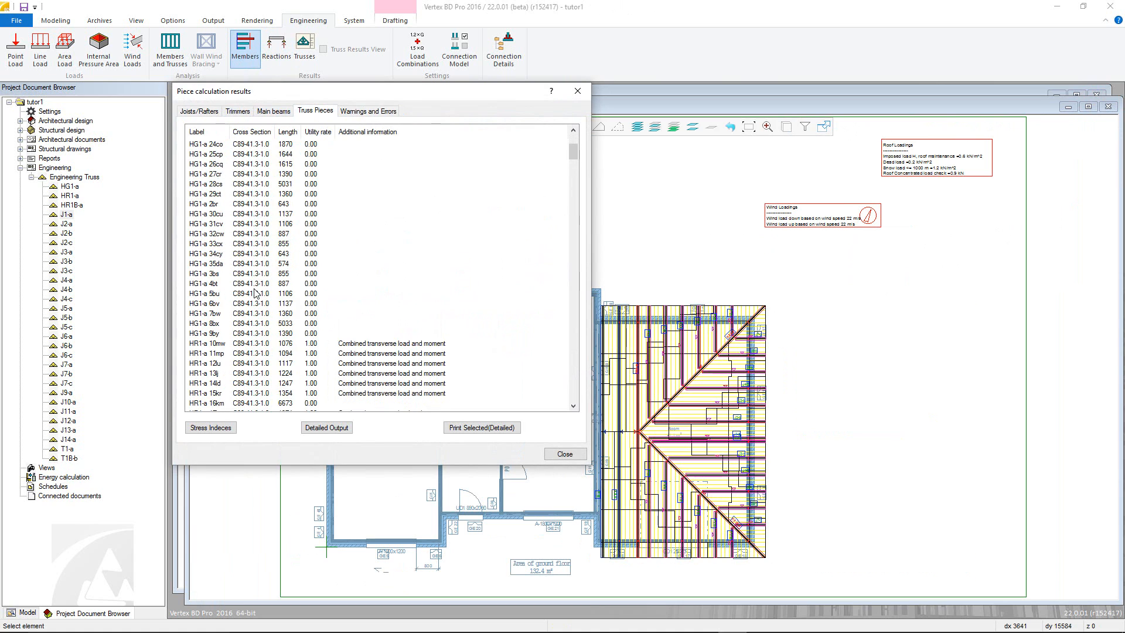
pyautogui.scroll(-3)
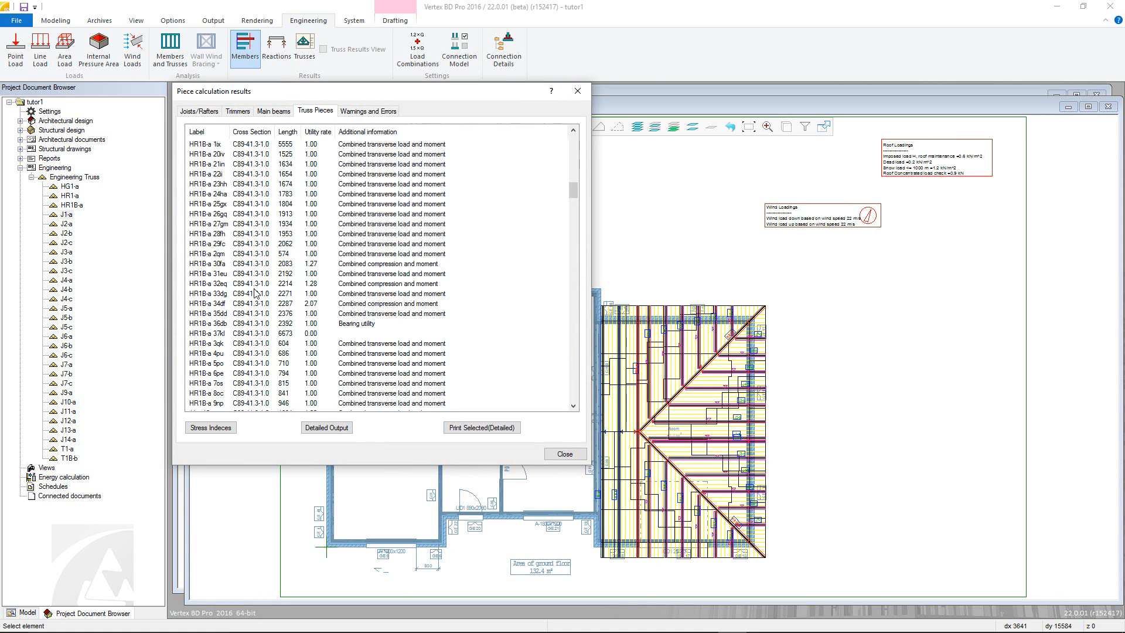
pyautogui.scroll(-3)
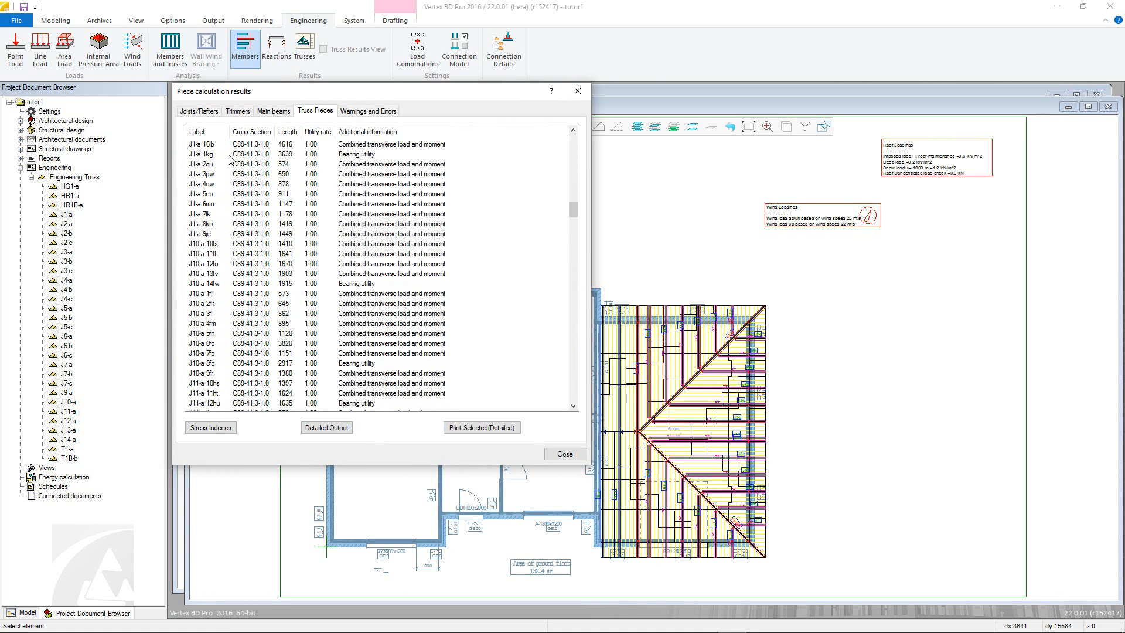
pyautogui.doubleClick(201, 153)
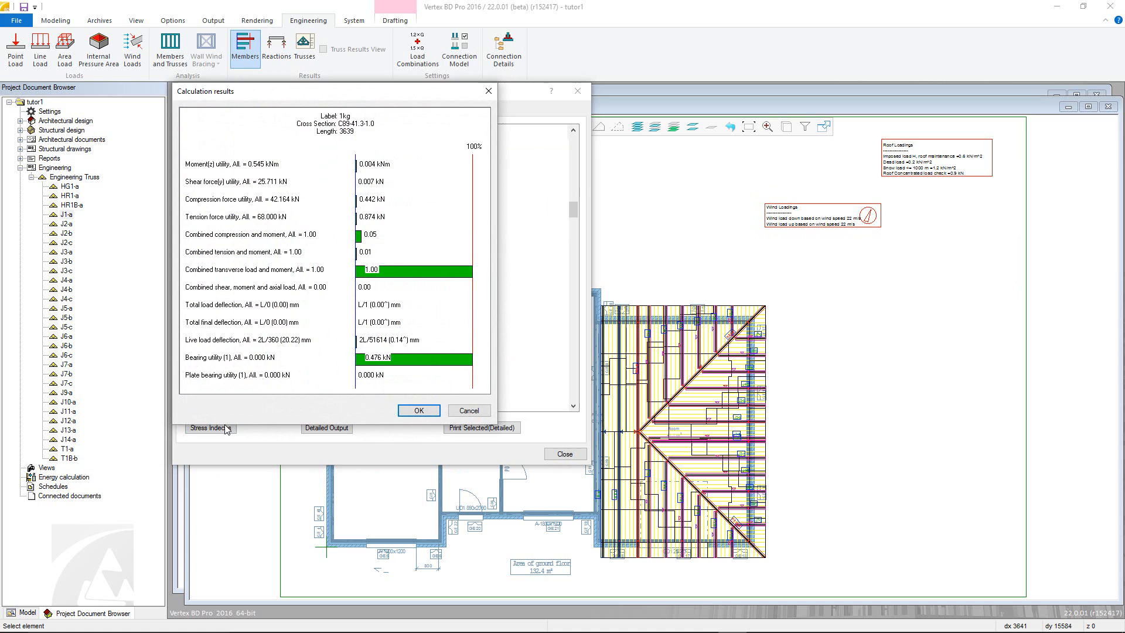
pyautogui.click(211, 428)
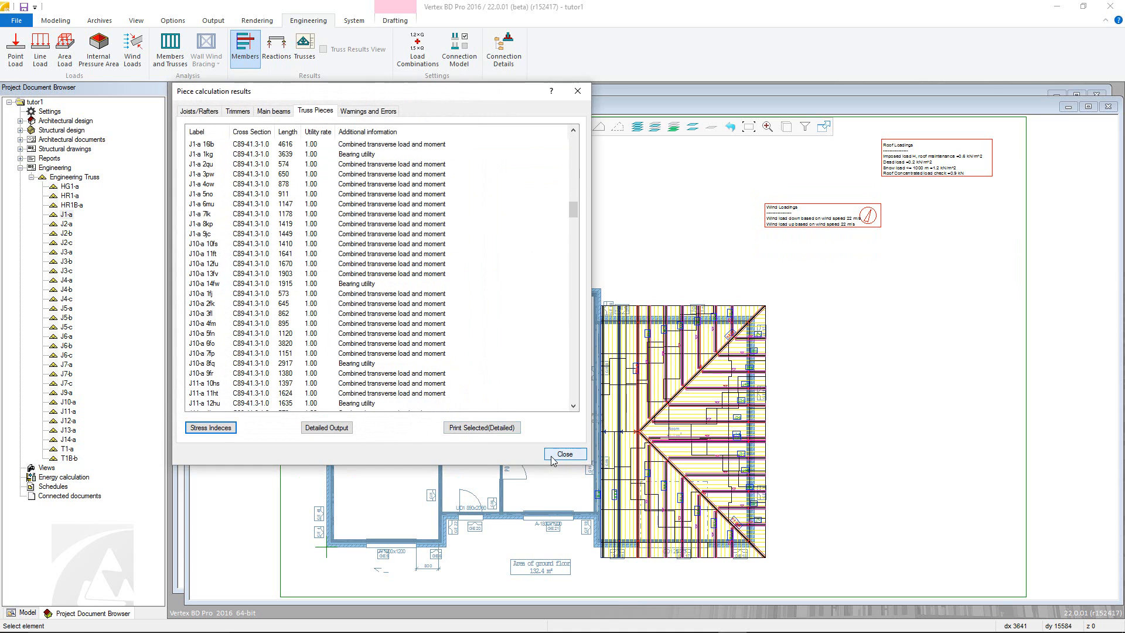
pyautogui.click(565, 454)
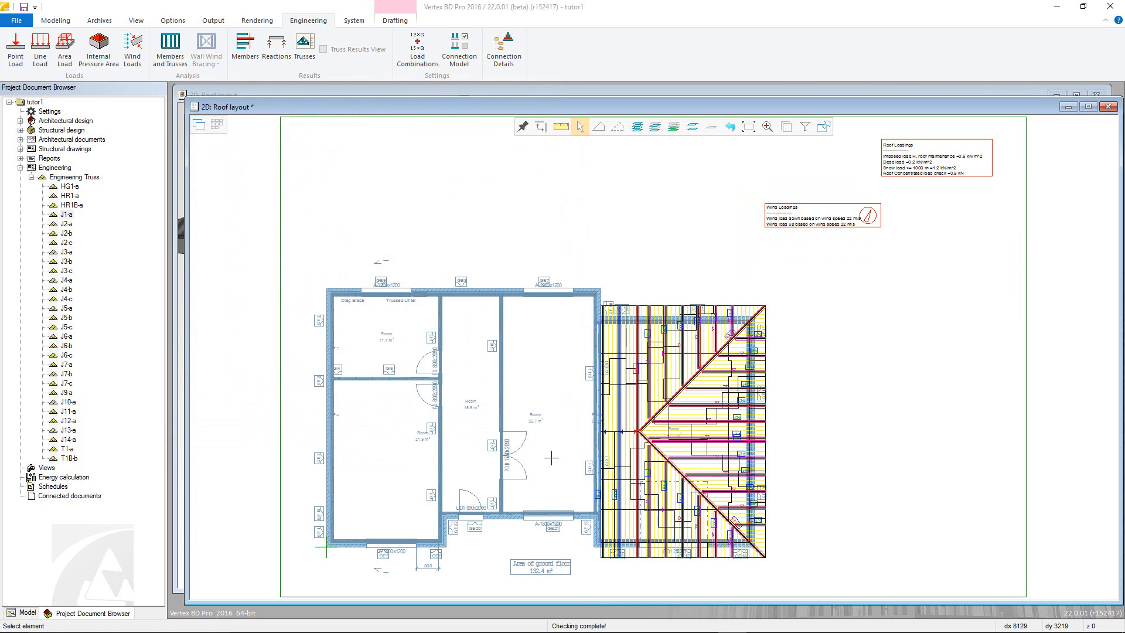
pyautogui.moveTo(526, 538)
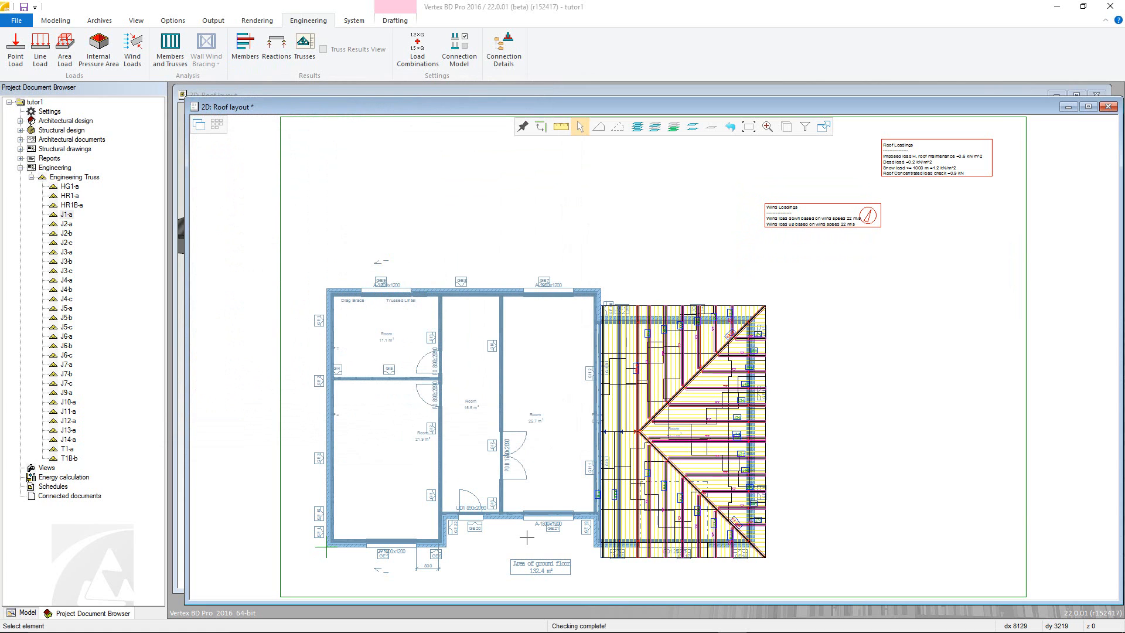